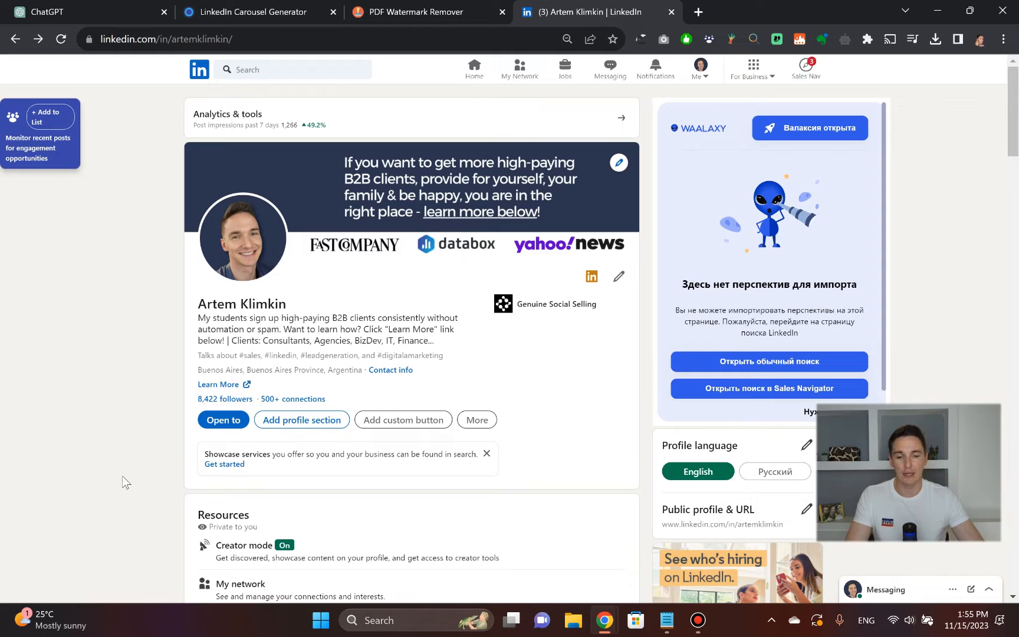
pyautogui.moveTo(164, 225)
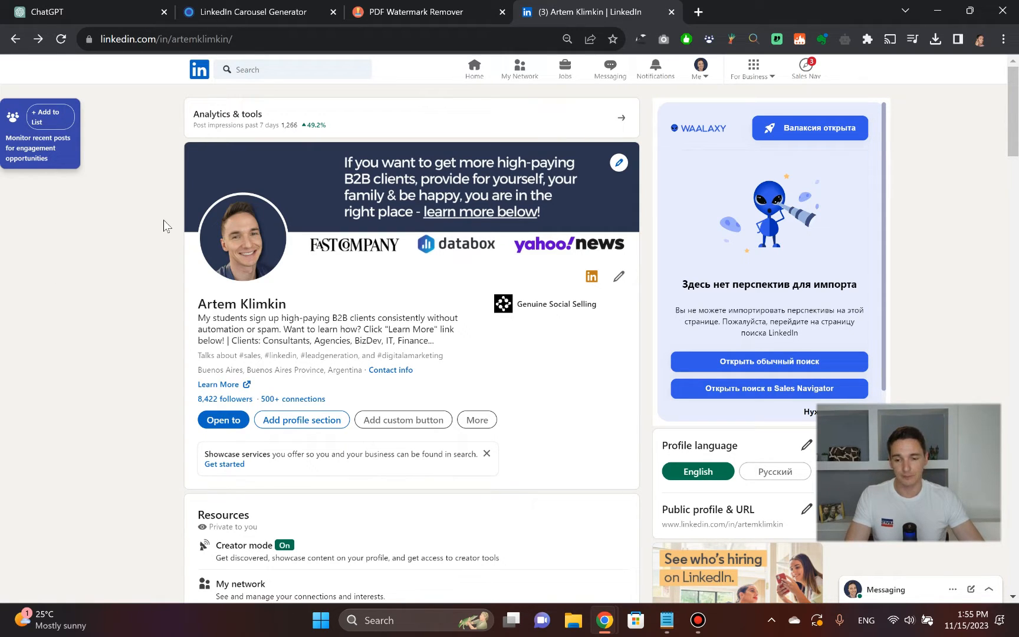
# Switch to the ChatGPT tab showing a fresh, empty GPT-4 chat
pyautogui.click(85, 12)
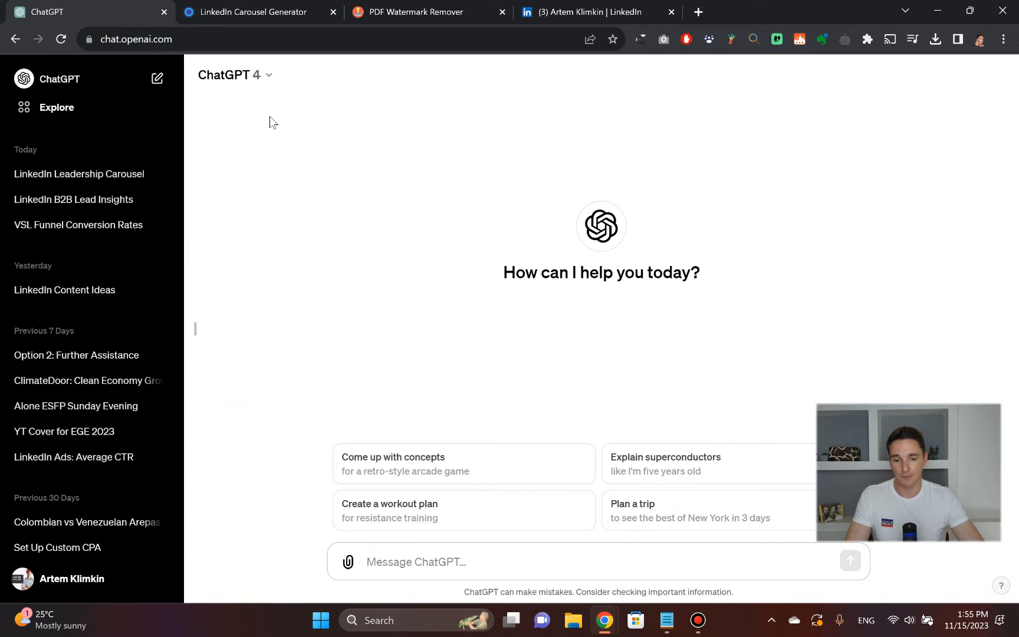
pyautogui.moveTo(307, 164)
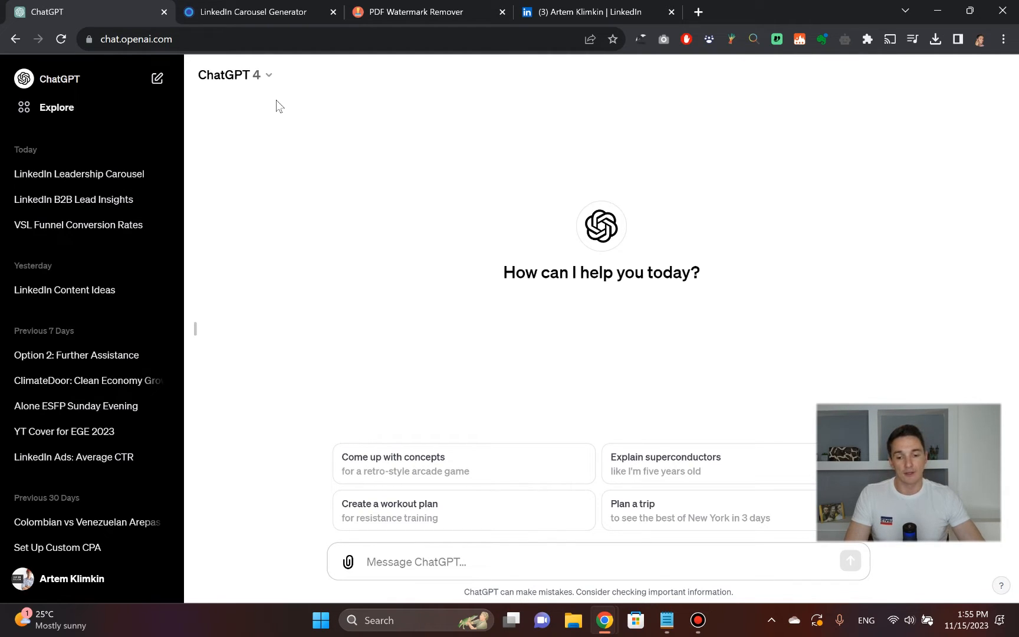
pyautogui.moveTo(553, 100)
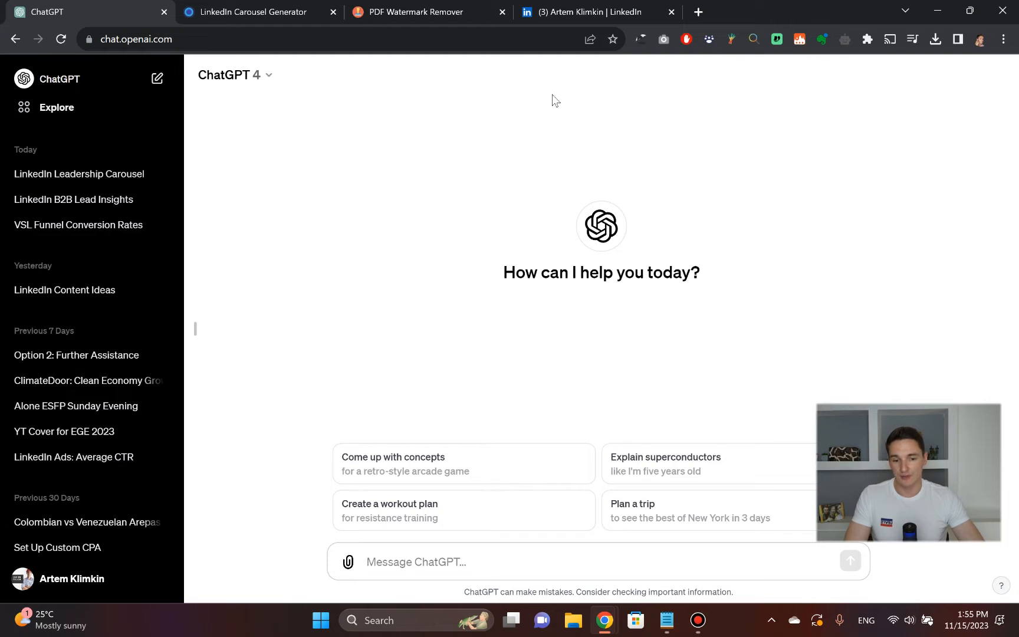
pyautogui.moveTo(718, 88)
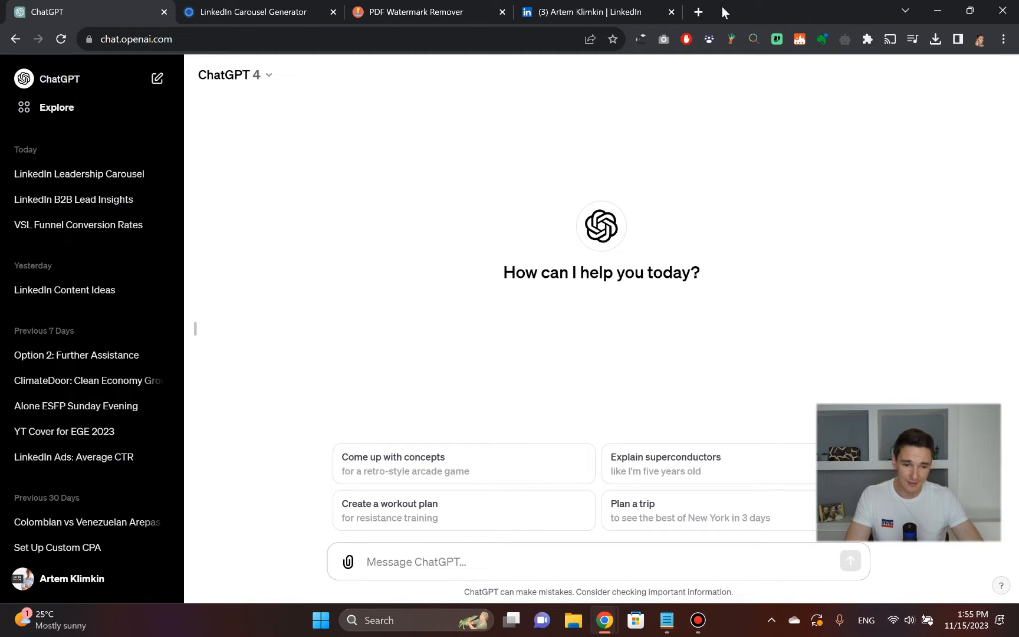
# Search Google for "leadership skills" in a new tab and scroll to the Investopedia result
pyautogui.click(697, 12)
pyautogui.write('how to "leadership skills"')
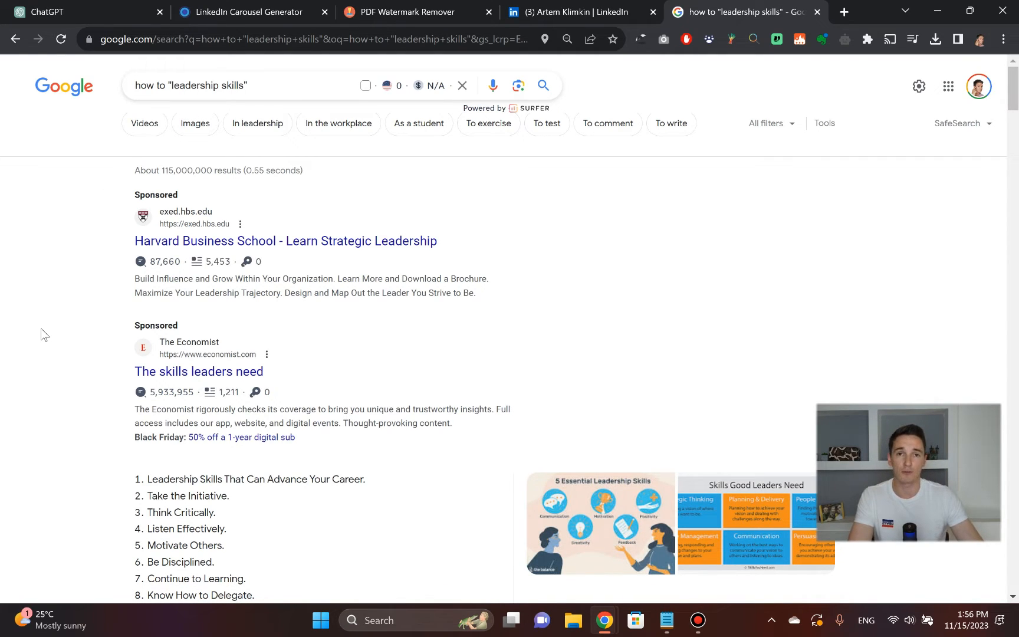
pyautogui.scroll(-3)
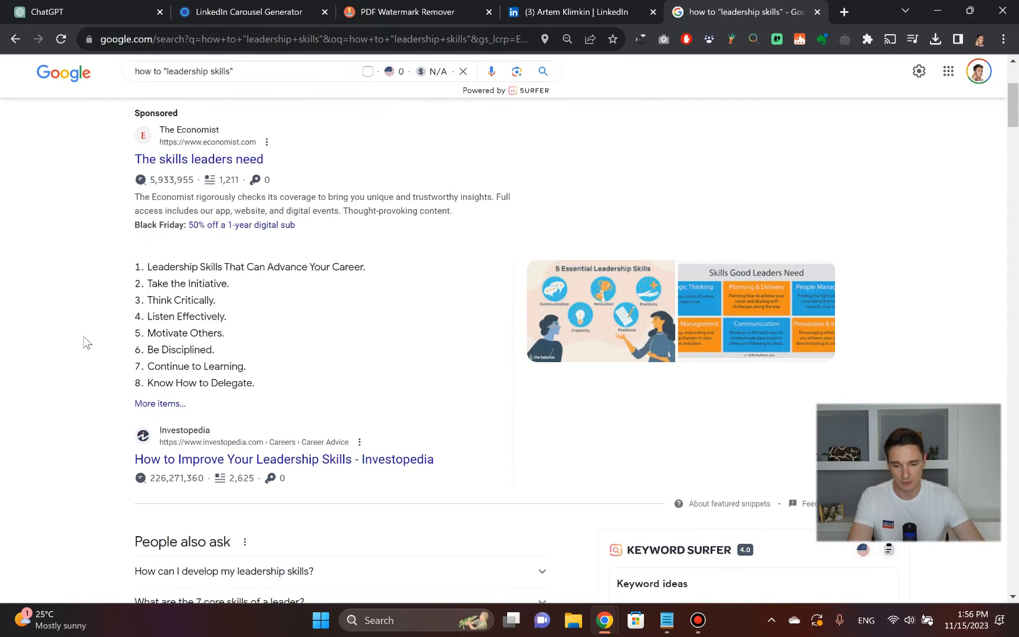
pyautogui.scroll(-3)
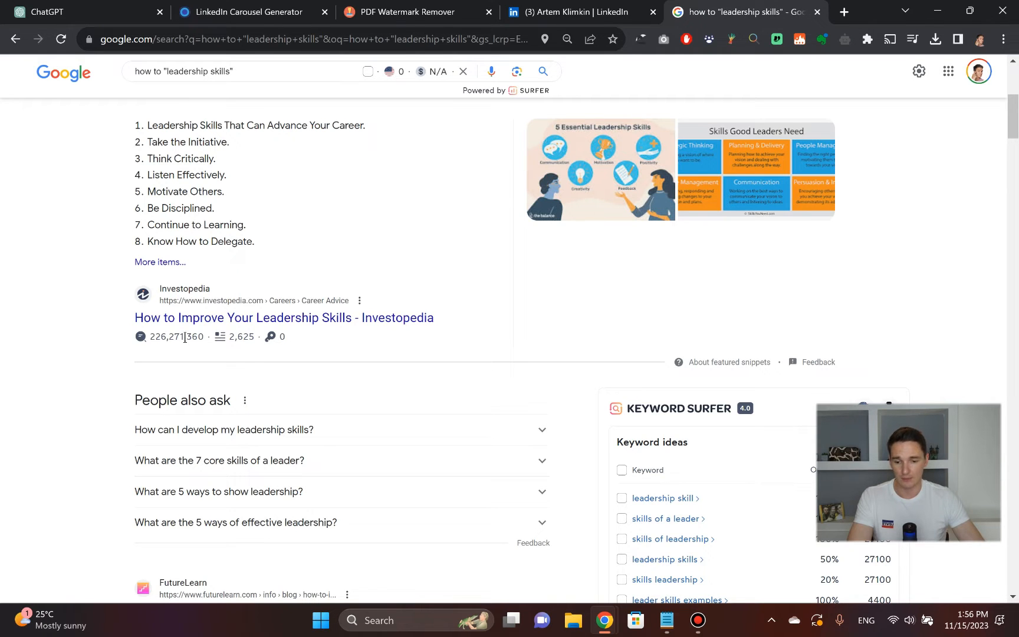
pyautogui.moveTo(283, 317)
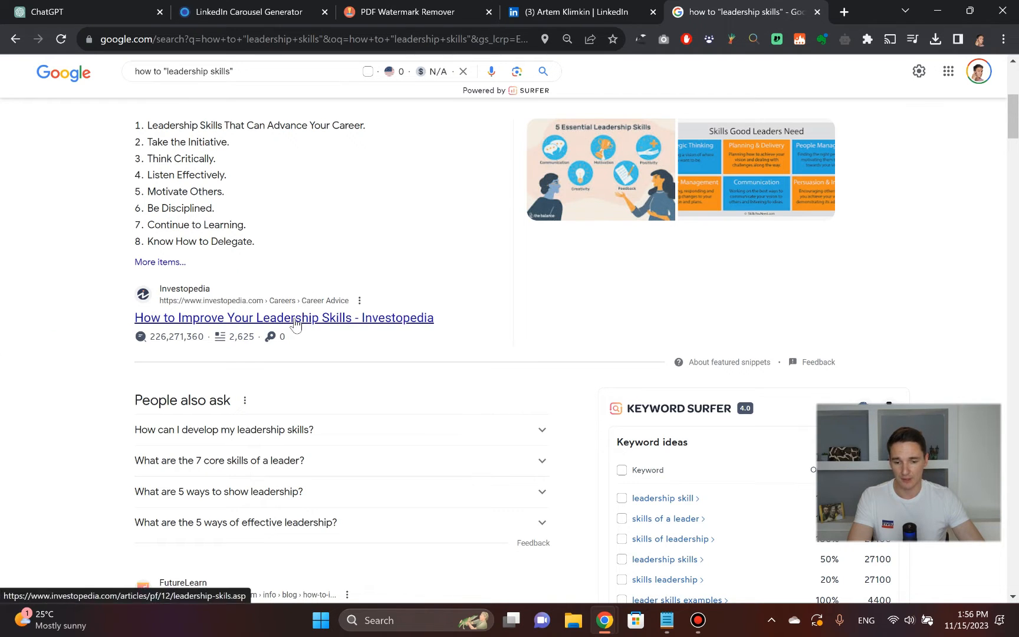
# Open Investopedia's How to Improve Your Leadership Skills article, copy its URL and skim it
pyautogui.click(283, 318)
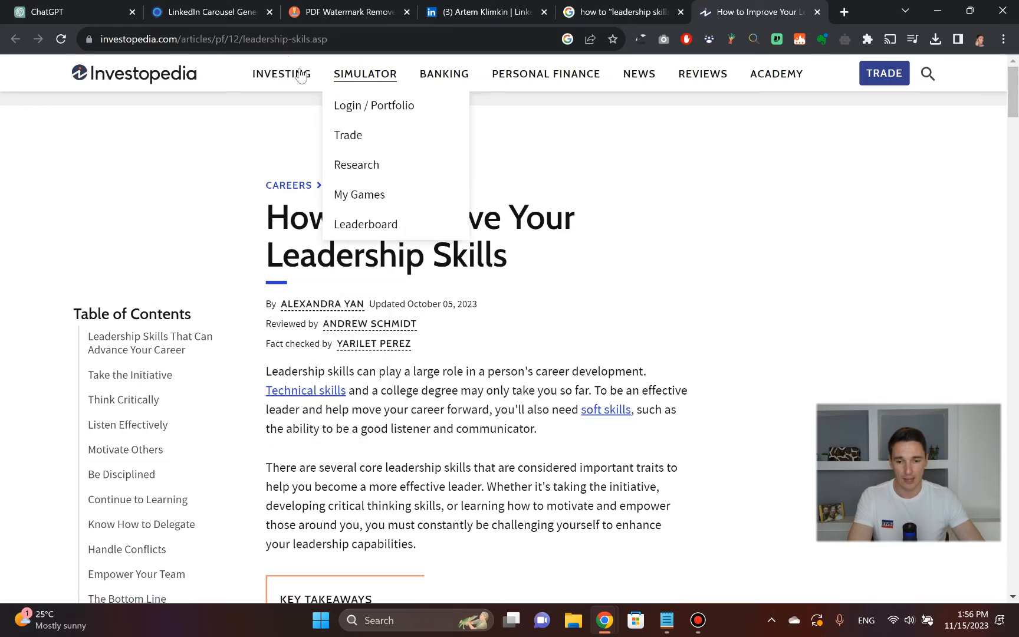
pyautogui.click(215, 39)
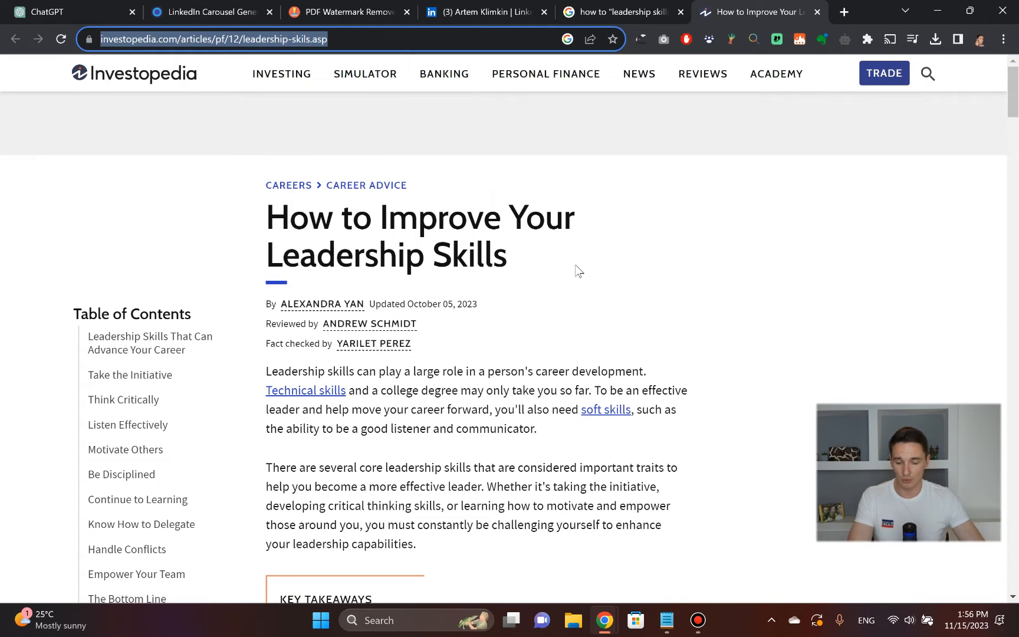
pyautogui.scroll(-3)
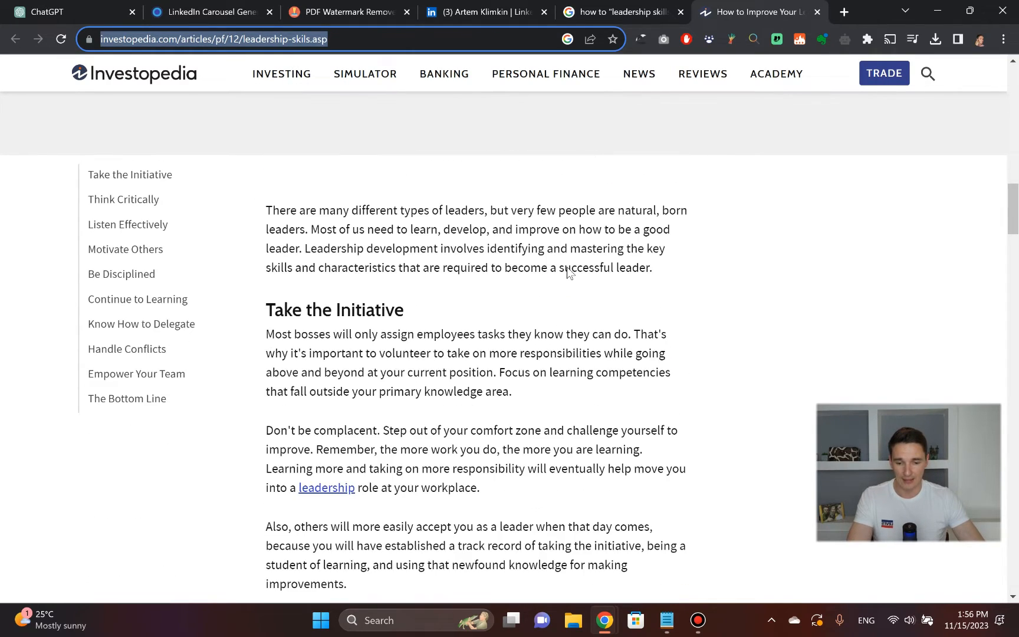
pyautogui.scroll(-3)
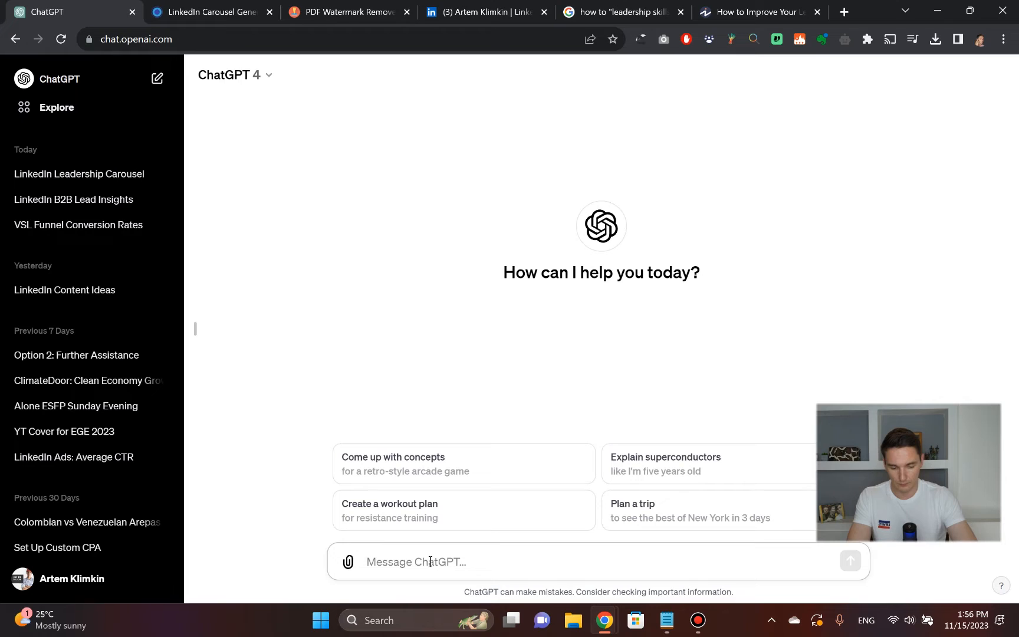
# Send ChatGPT 'Create a LI carousel with 8 slides out of this article -' with the Investopedia URL; it replies it cannot access it
pyautogui.write('Create a LI carousel with')
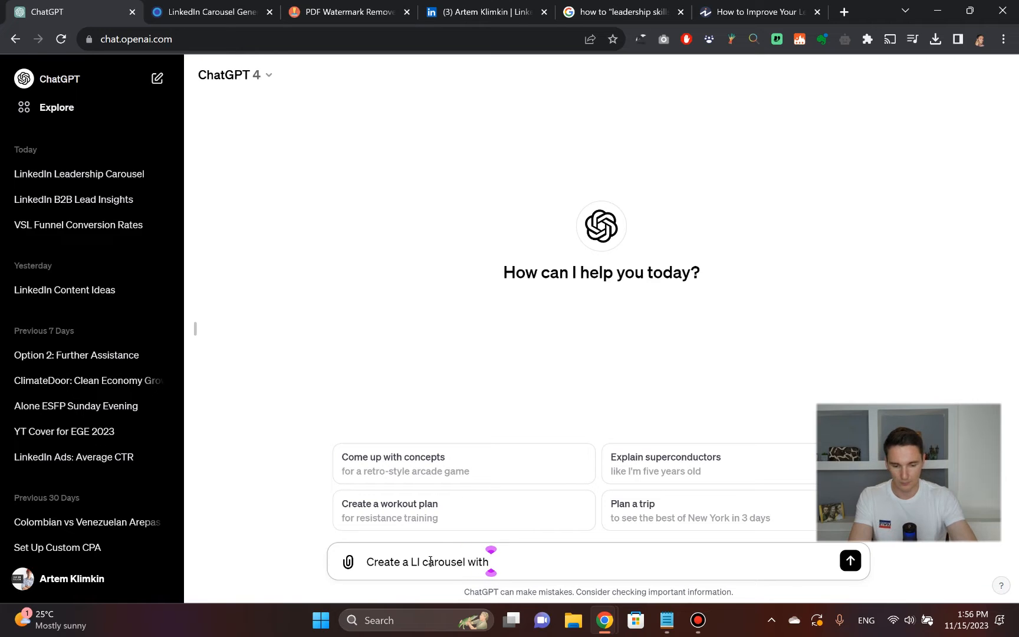
pyautogui.write('8 slides')
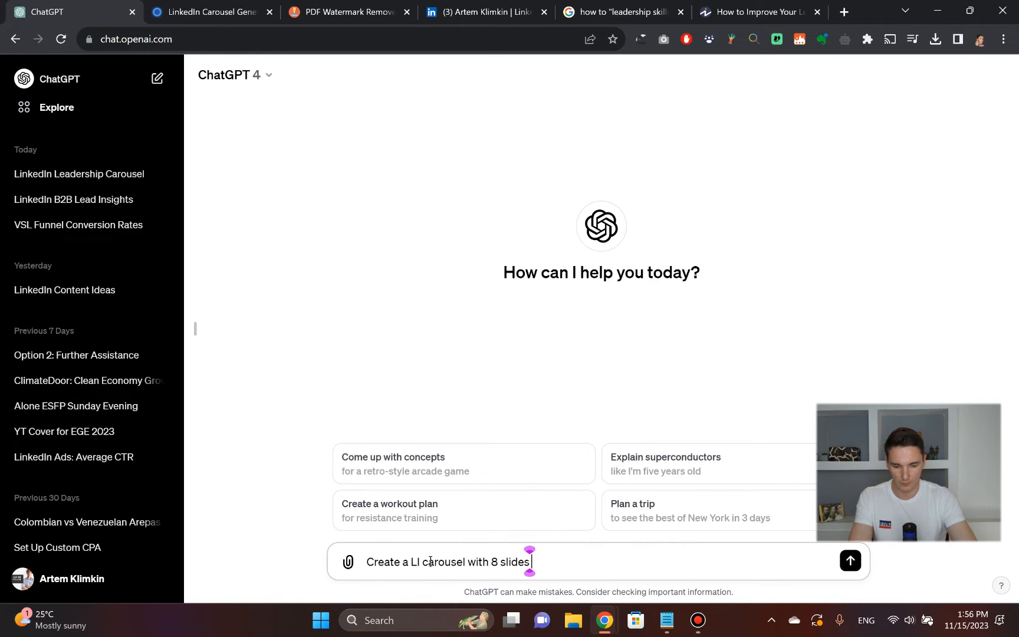
pyautogui.write('out of this')
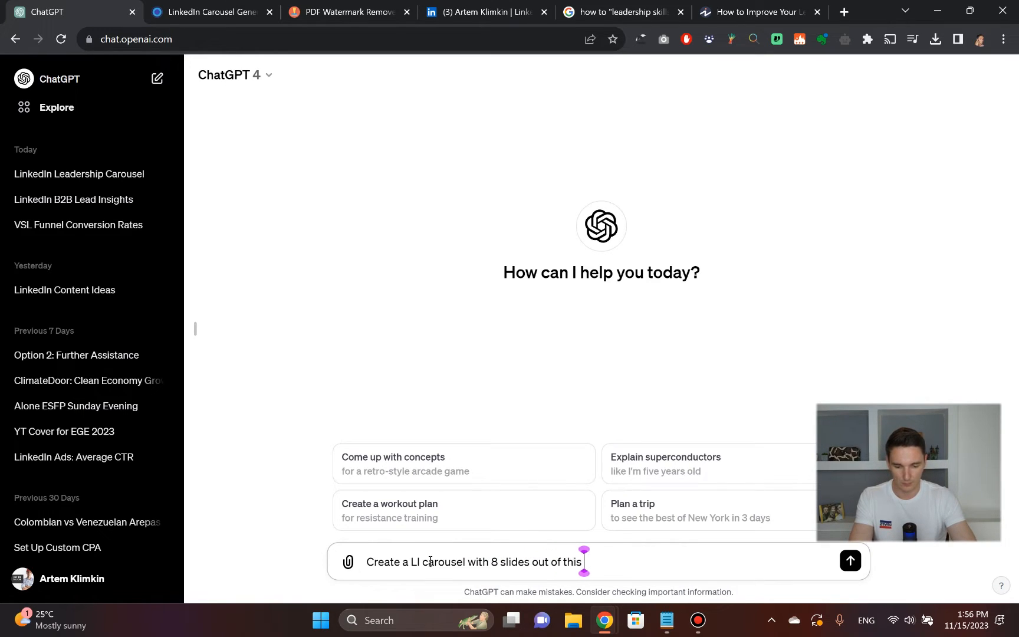
pyautogui.write('article -')
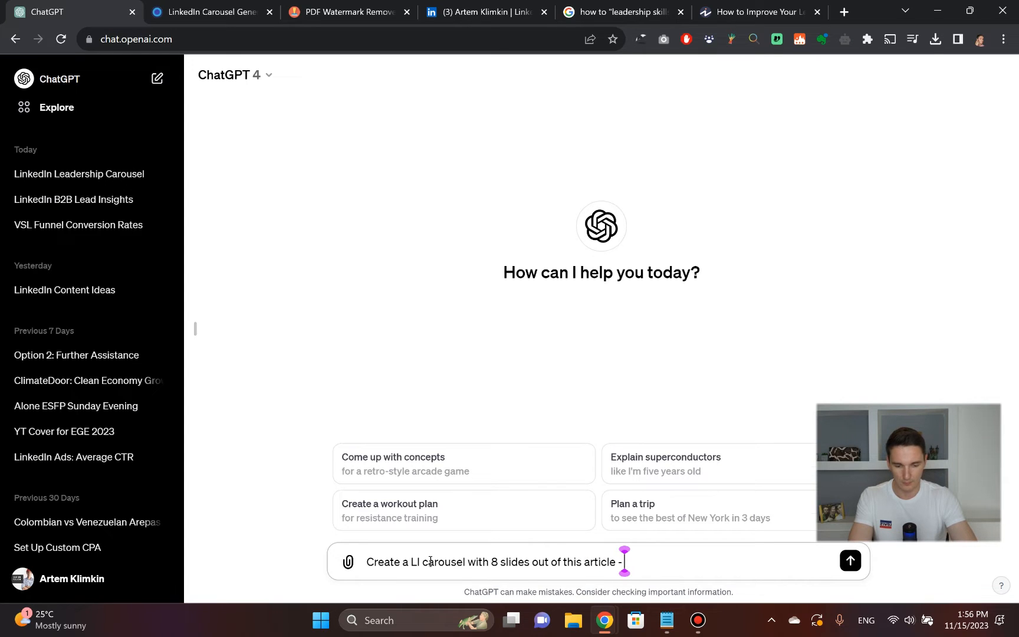
pyautogui.click(849, 562)
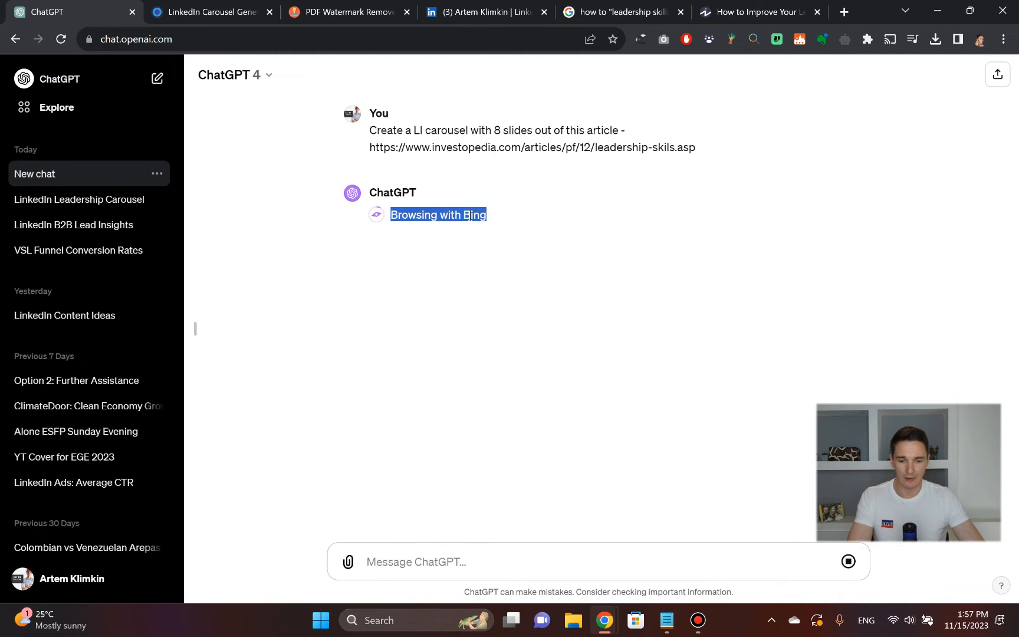
pyautogui.click(390, 288)
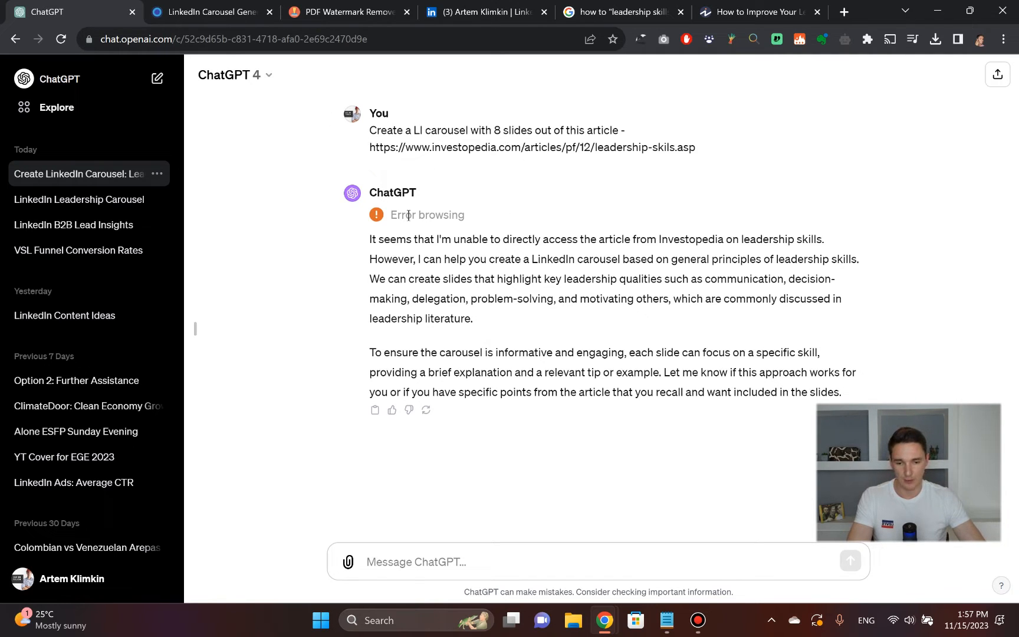
pyautogui.doubleClick(686, 147)
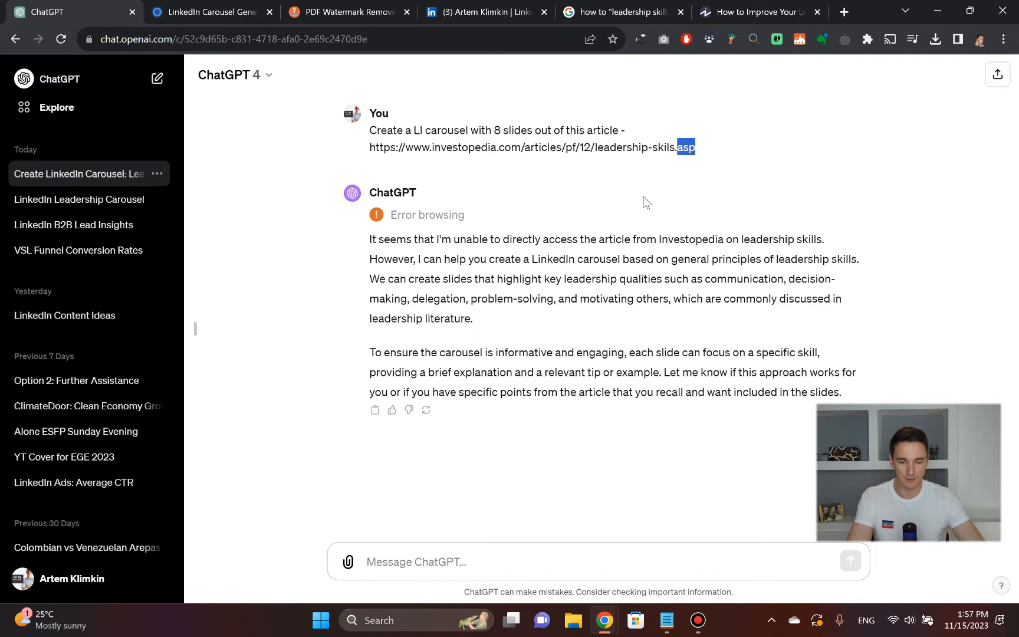
# Copy the Investopedia article text and send it to ChatGPT with 'Ok, here is the article, create the slides'
pyautogui.click(754, 12)
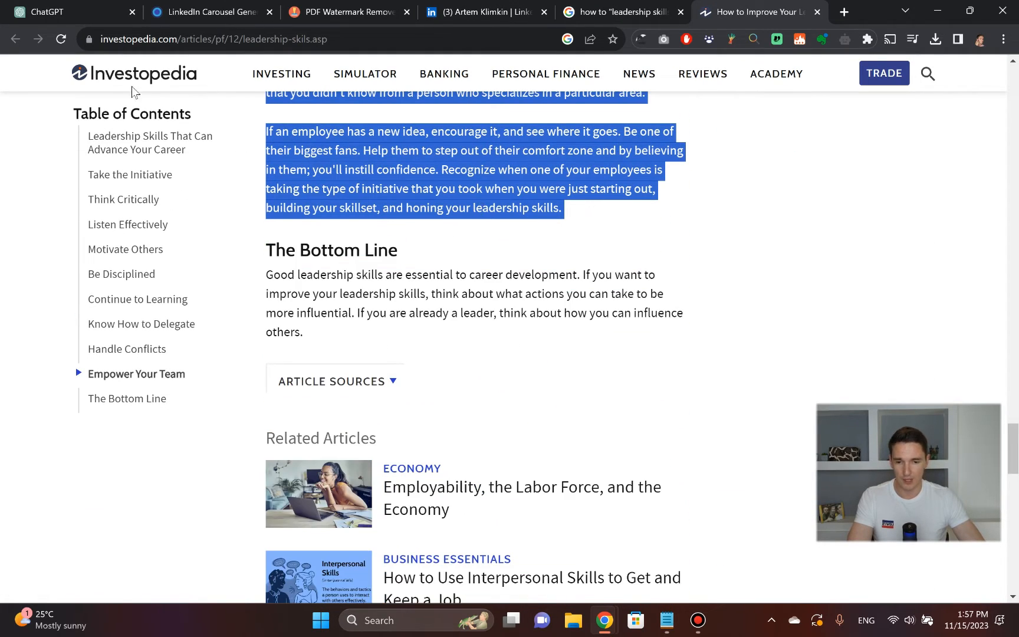
pyautogui.click(72, 12)
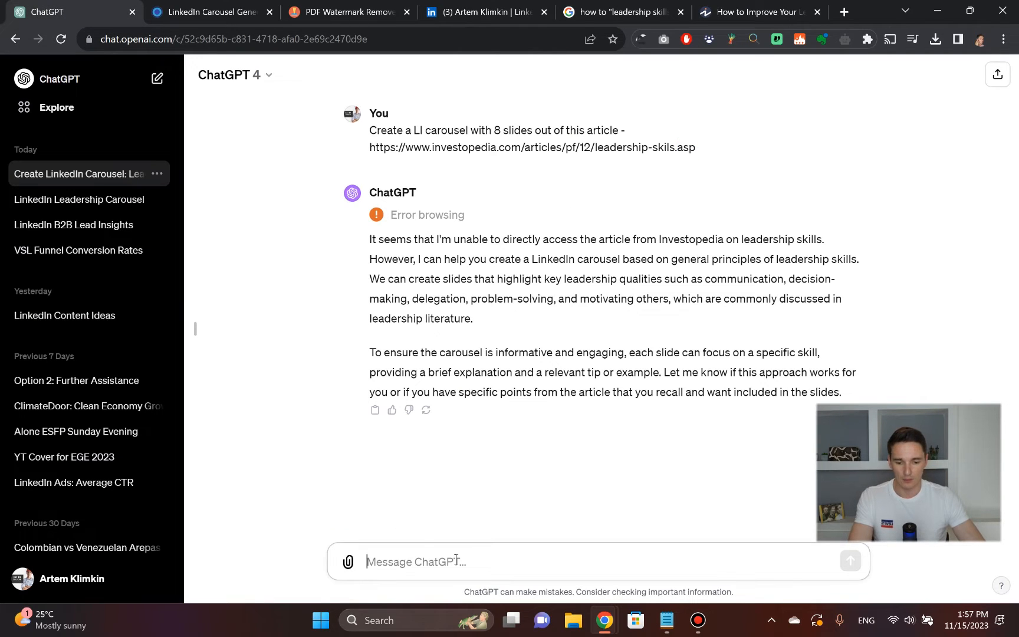
pyautogui.write('Ok, here is the article, c')
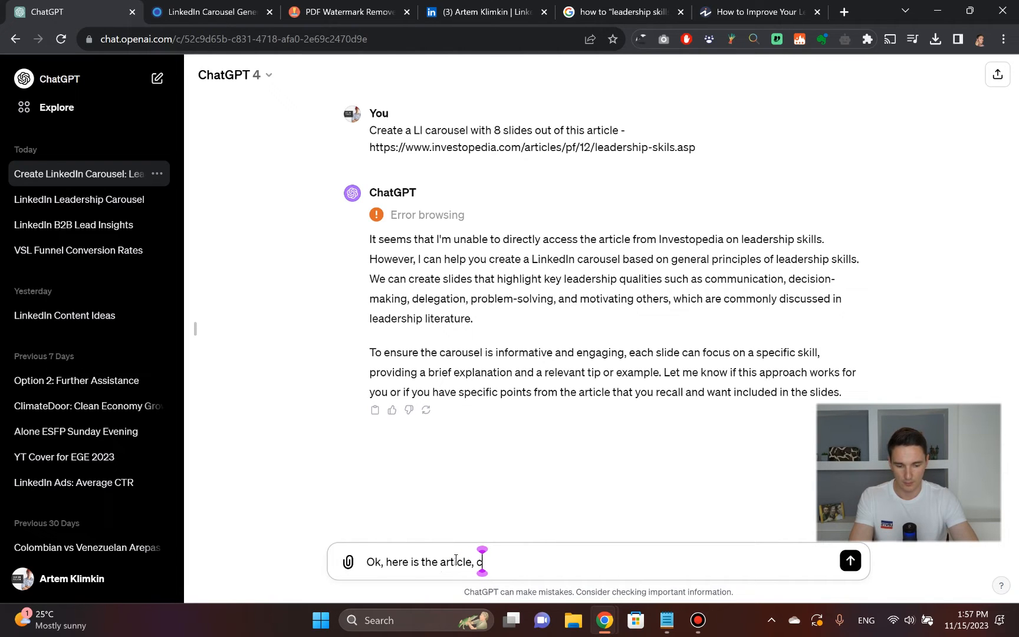
pyautogui.write('reate the slid')
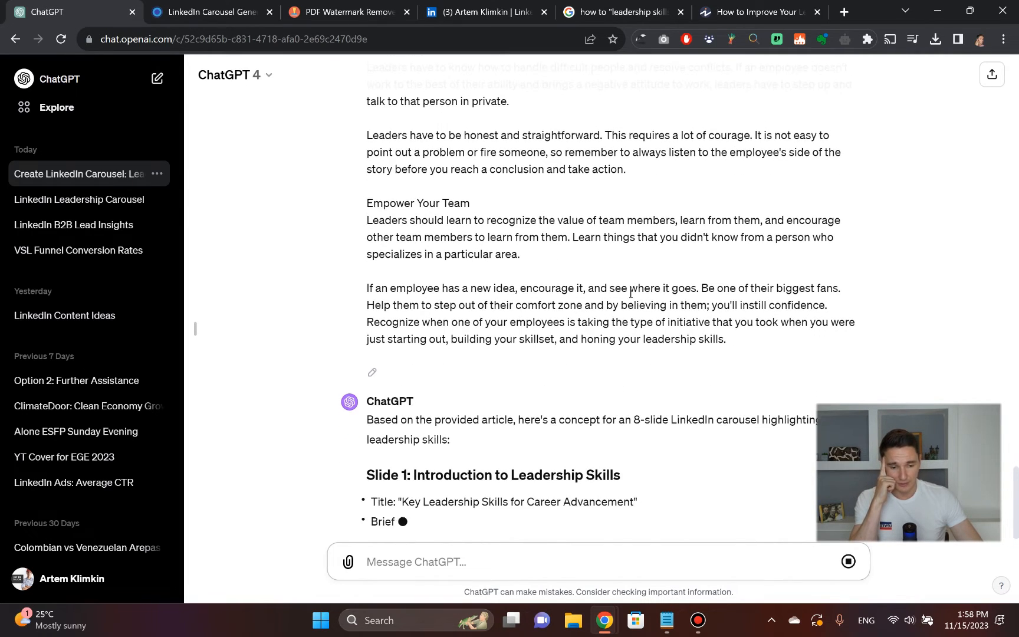
# Follow ChatGPT's 8-slide carousel outline as it generates through Slide 8, then scroll back to Slide 1
pyautogui.scroll(-3)
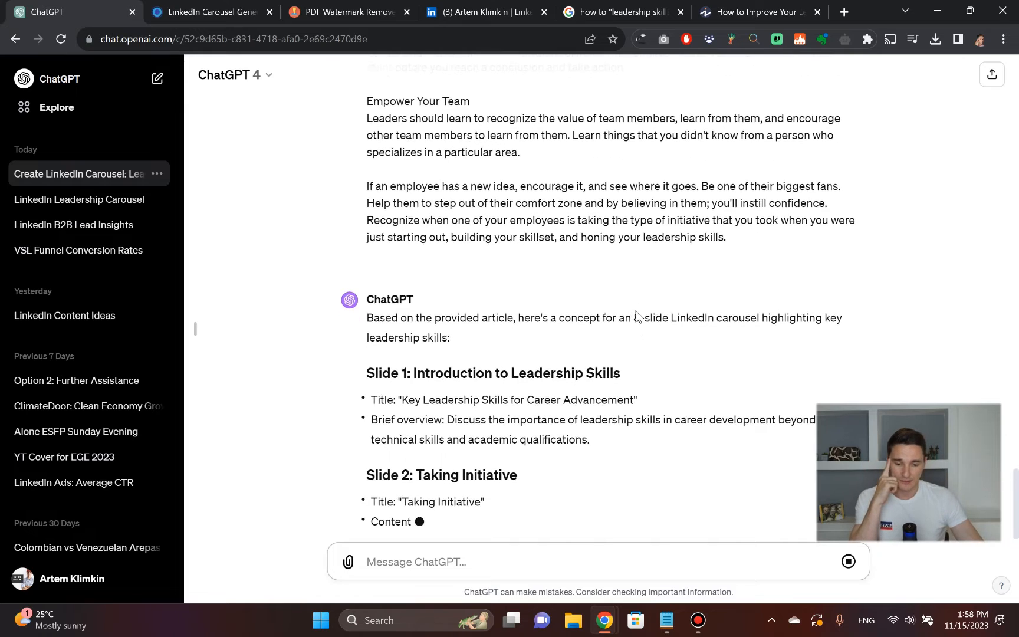
pyautogui.scroll(-3)
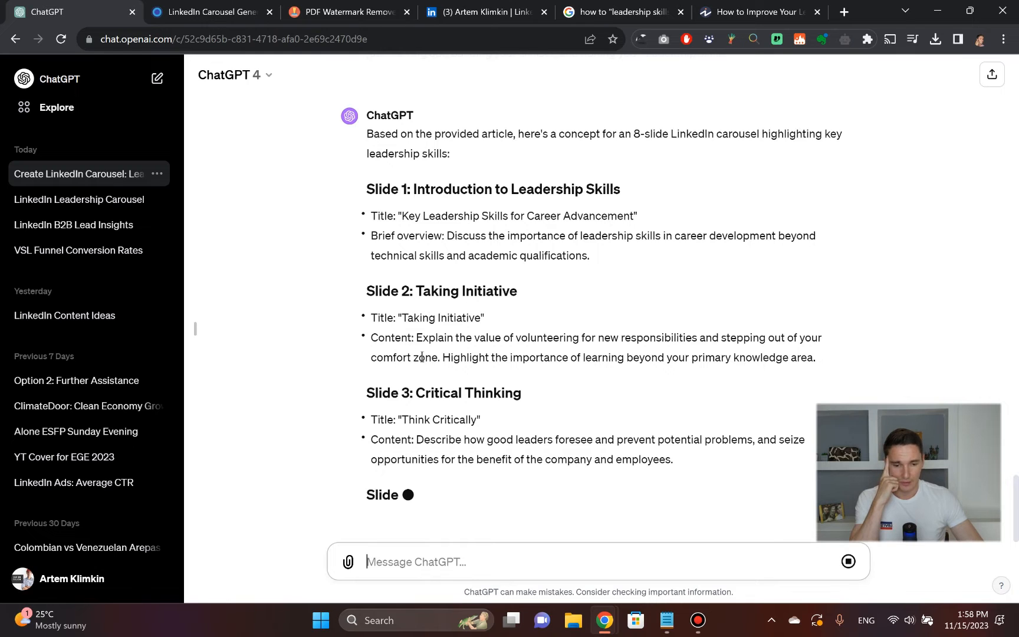
pyautogui.scroll(-3)
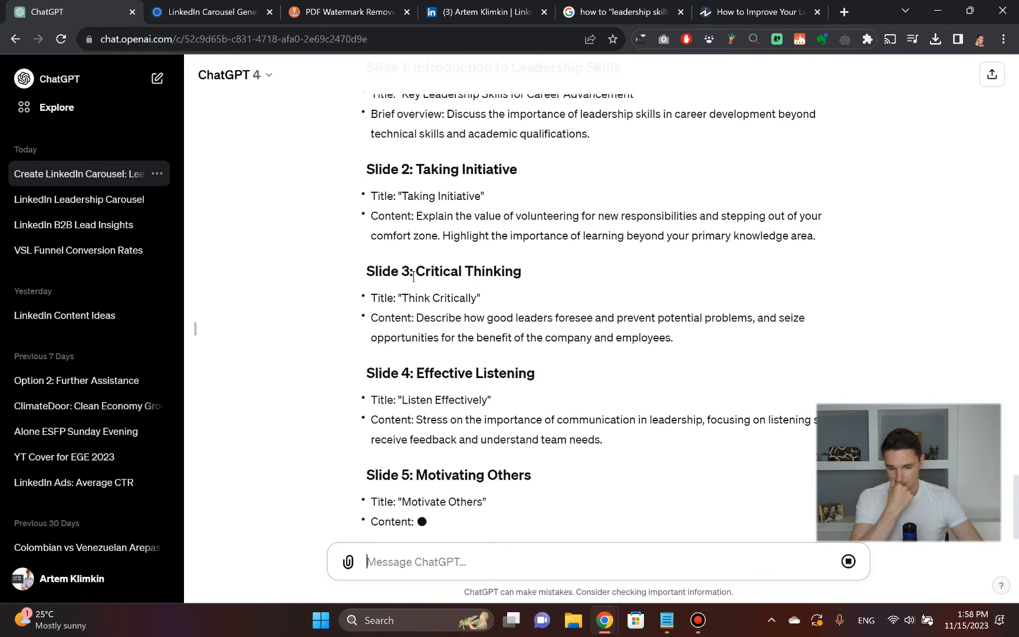
pyautogui.scroll(-3)
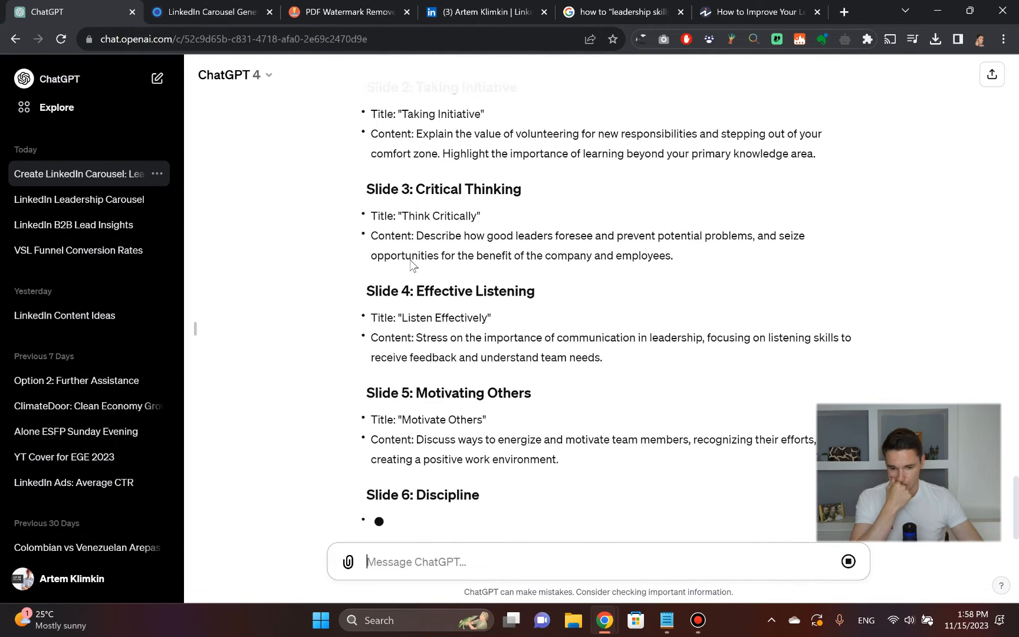
pyautogui.scroll(-3)
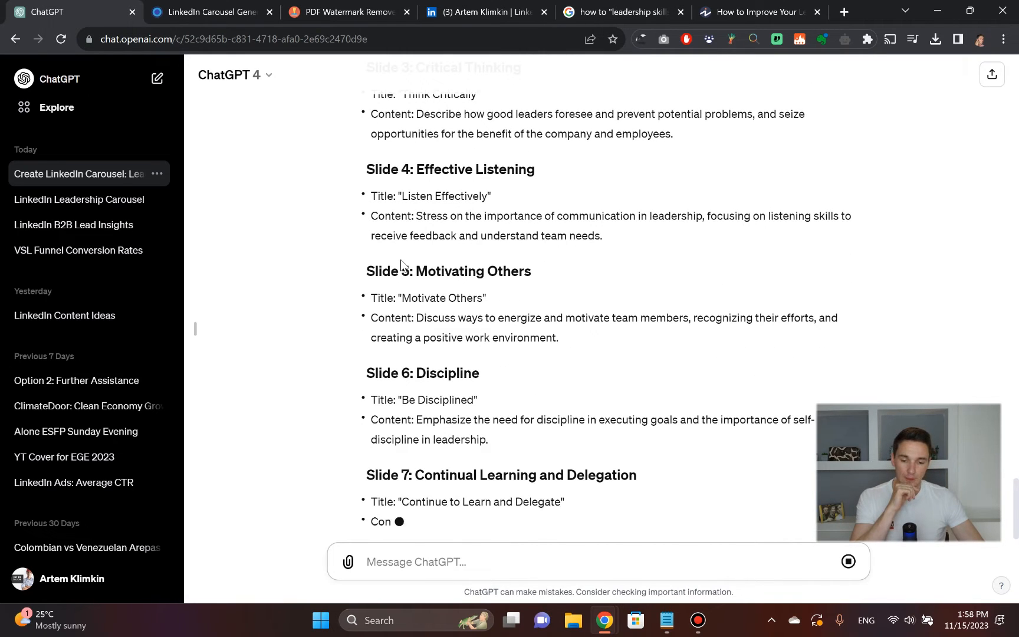
pyautogui.scroll(-3)
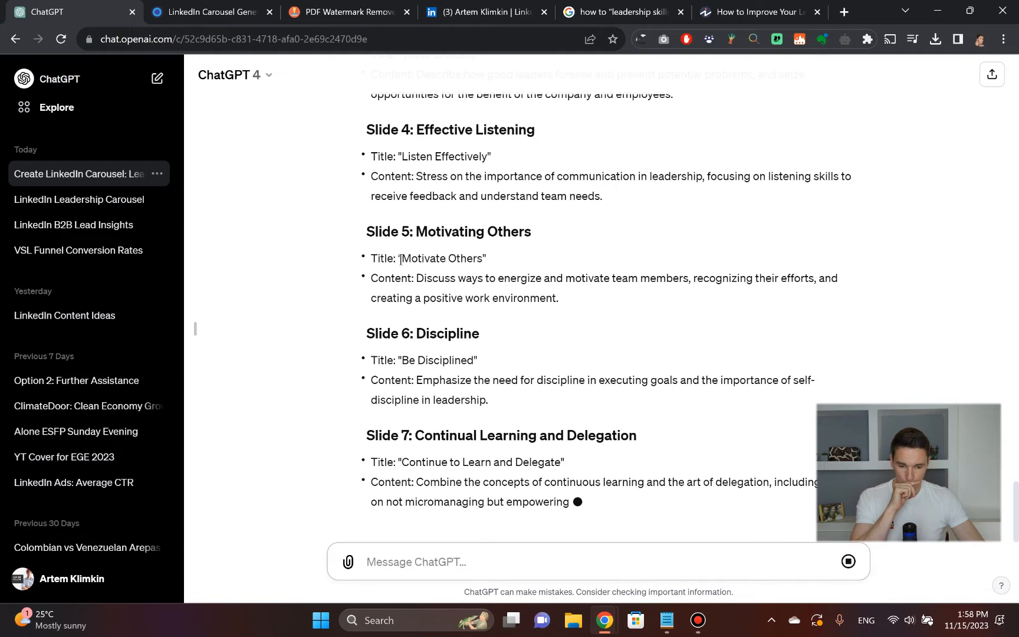
pyautogui.scroll(-3)
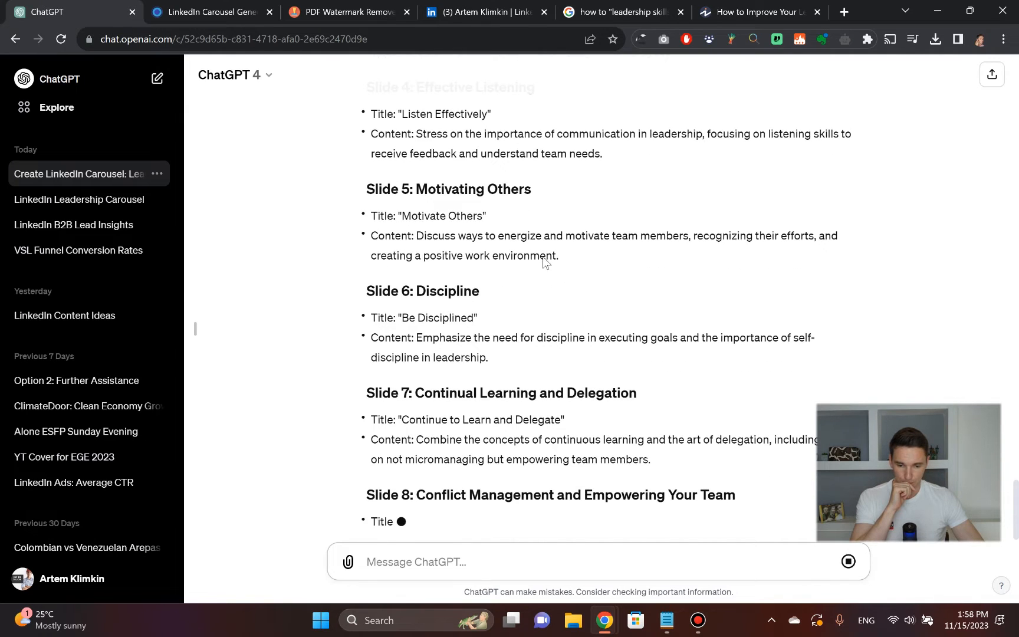
pyautogui.scroll(-3)
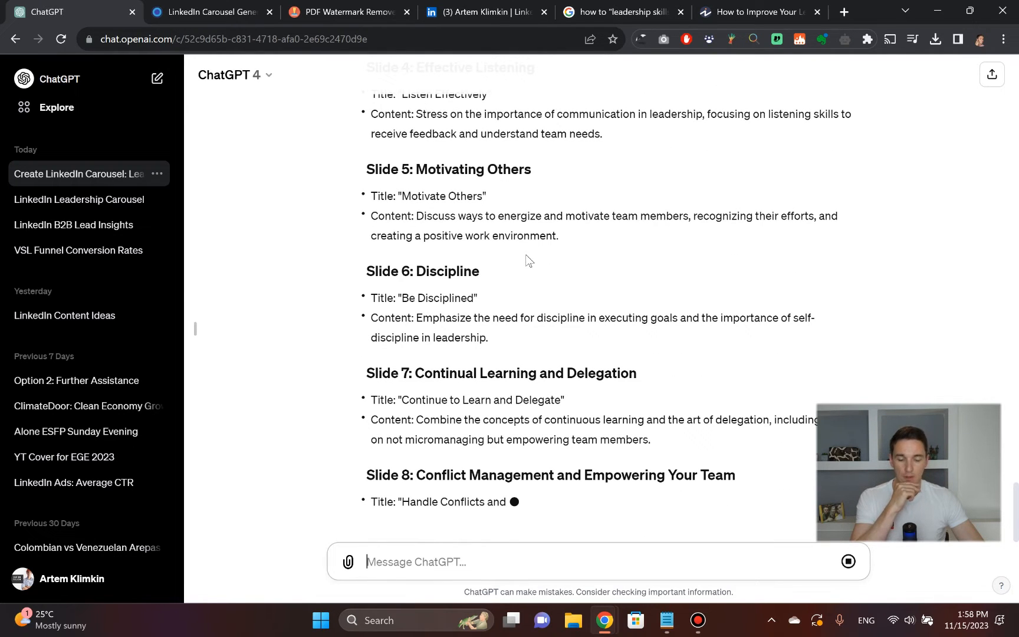
pyautogui.scroll(-3)
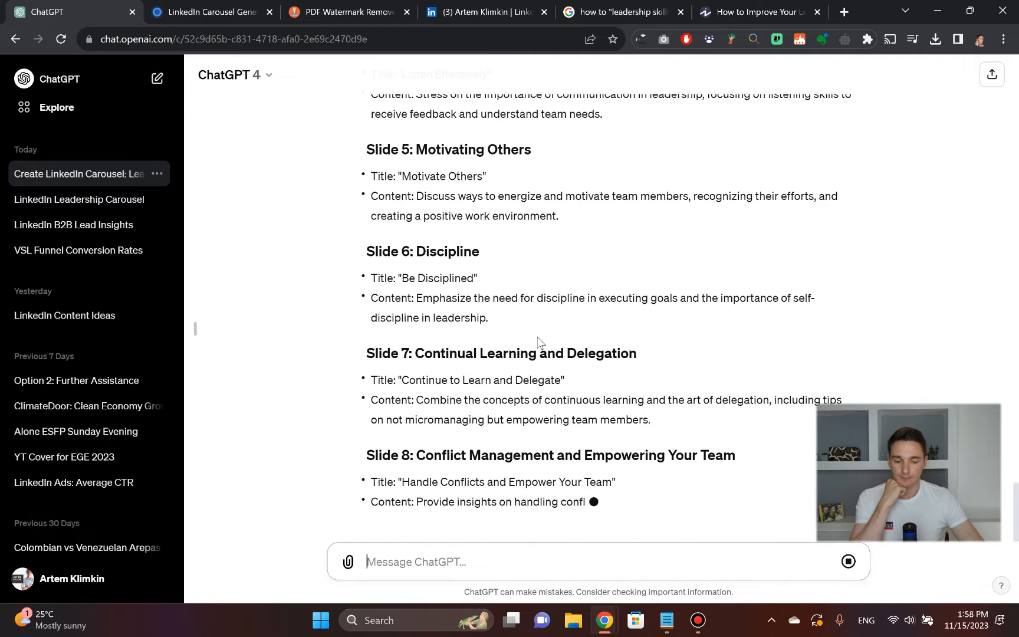
pyautogui.scroll(3)
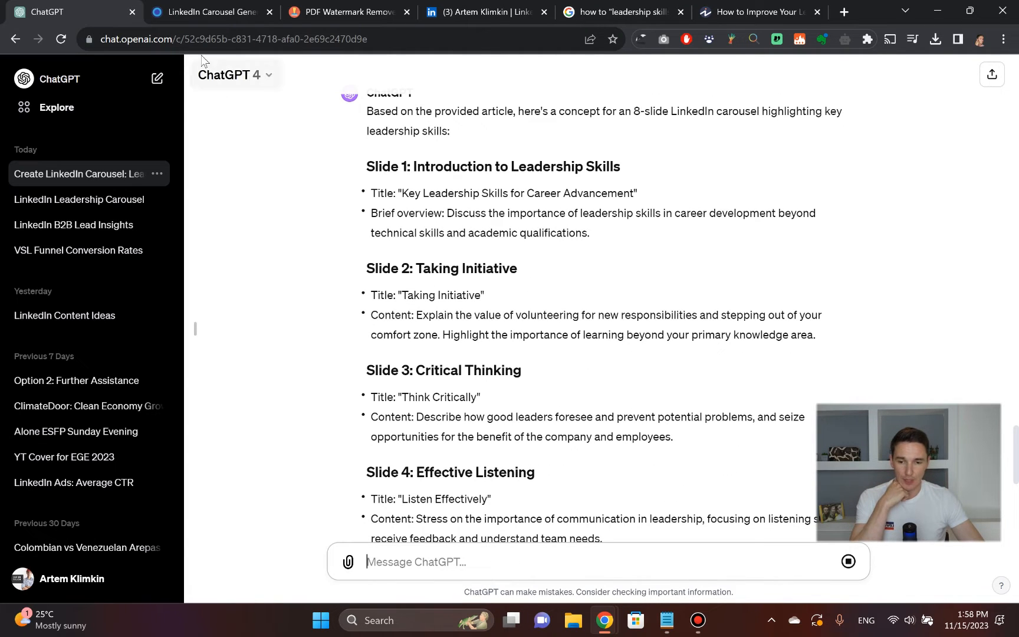
# Bring up Taplio's LinkedIn Carousel Generator at its empty topic field, glancing at the ChatGPT and Google tabs
pyautogui.click(207, 12)
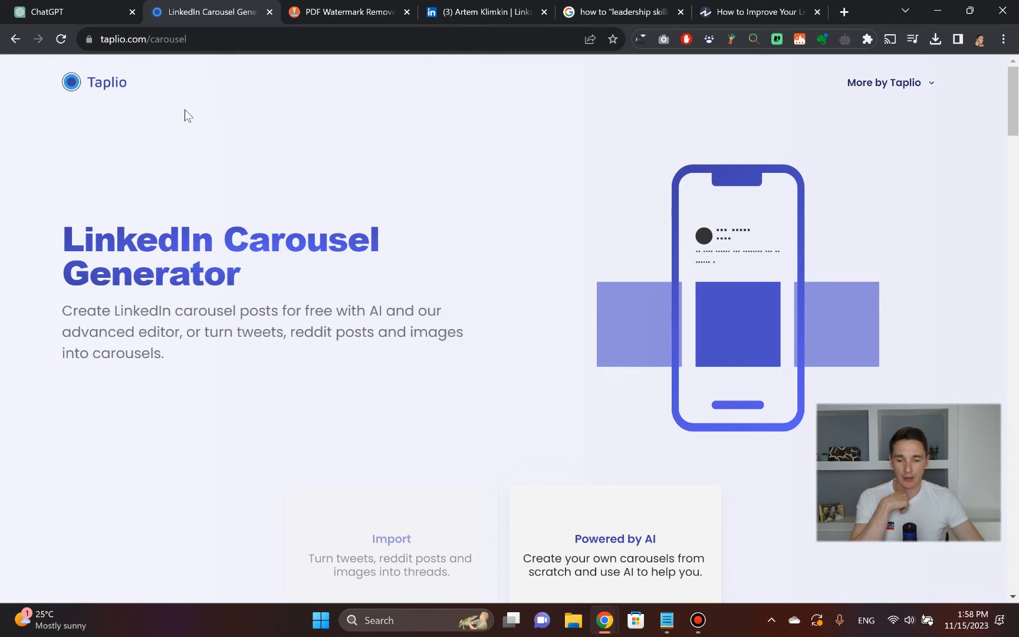
pyautogui.moveTo(287, 270)
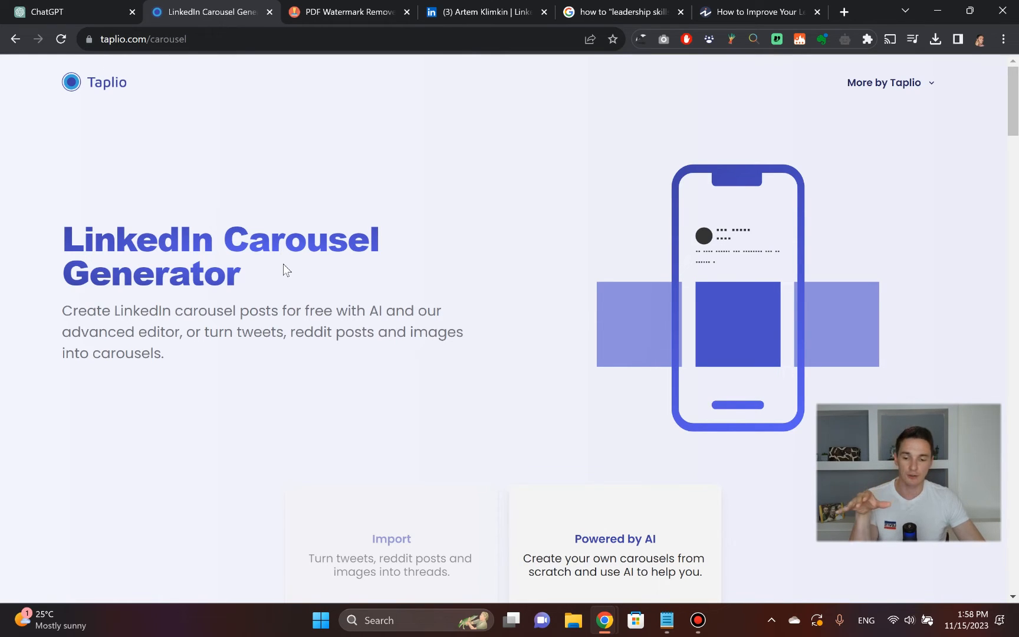
pyautogui.scroll(-3)
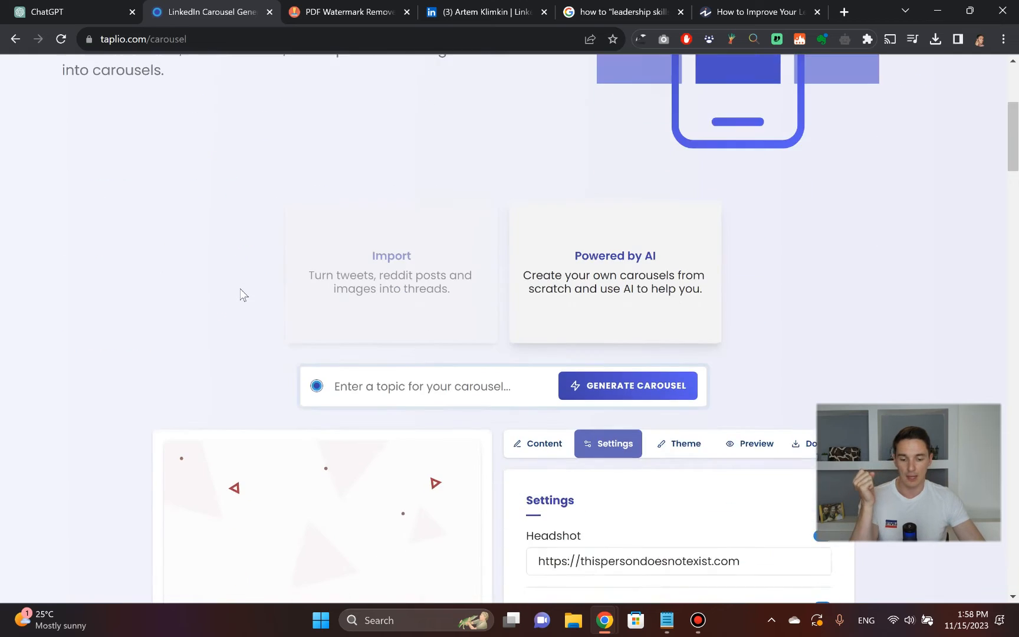
pyautogui.scroll(-3)
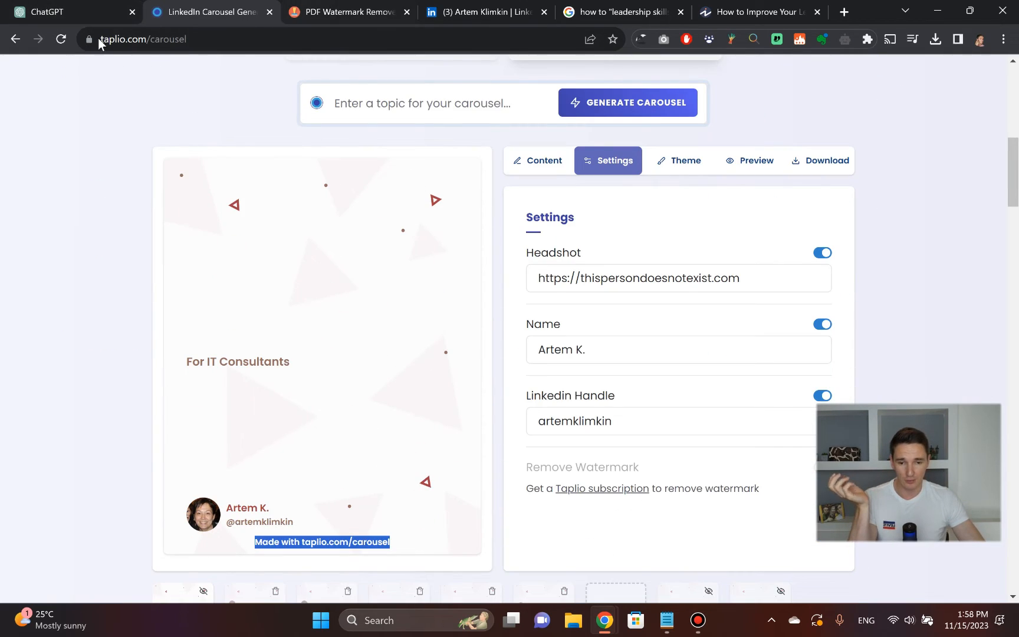
pyautogui.click(71, 12)
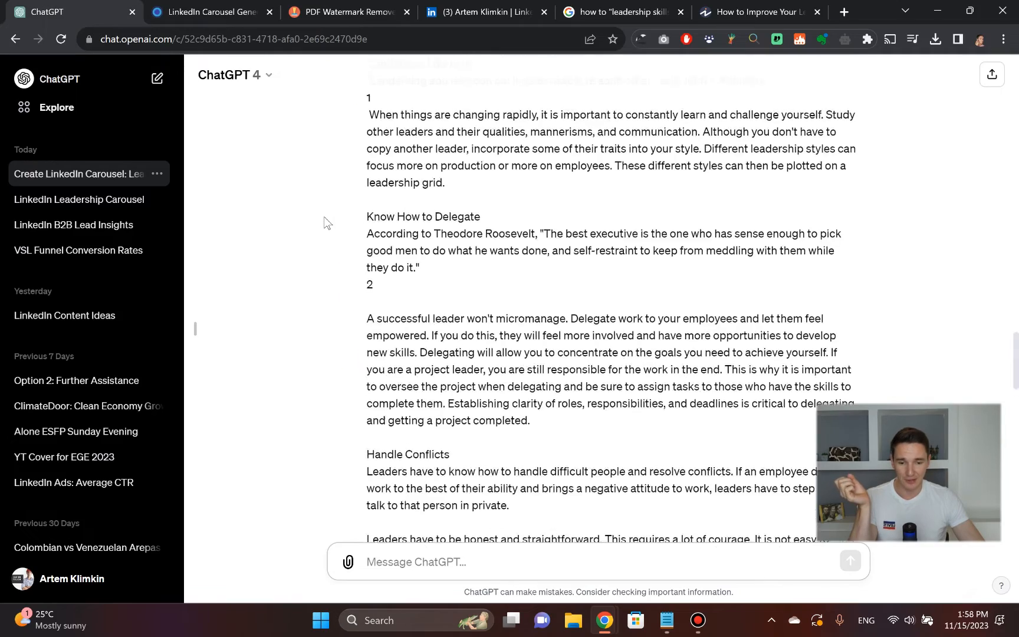
pyautogui.click(207, 12)
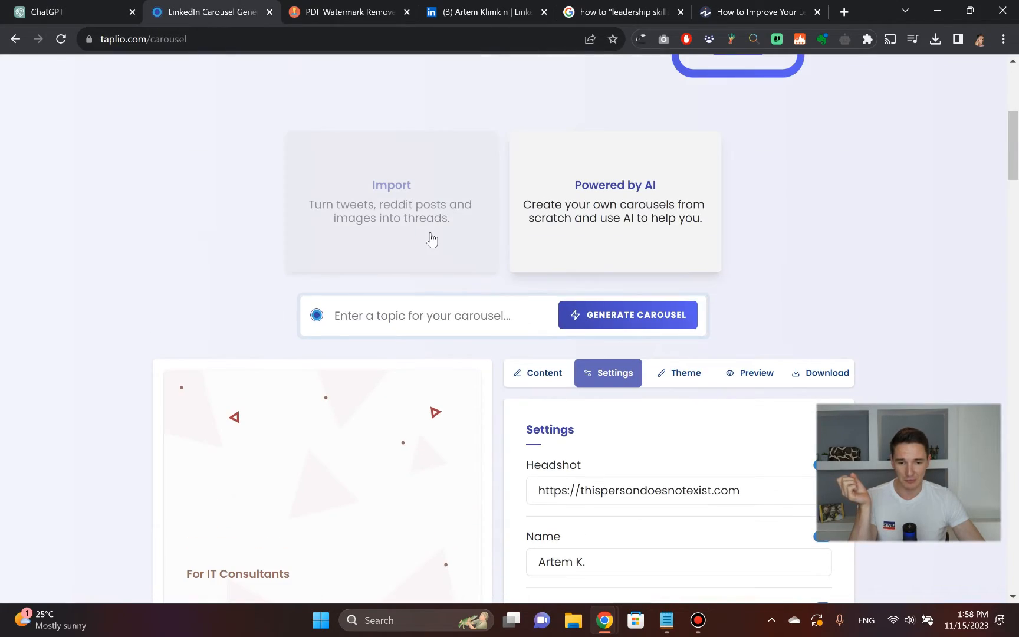
pyautogui.click(620, 12)
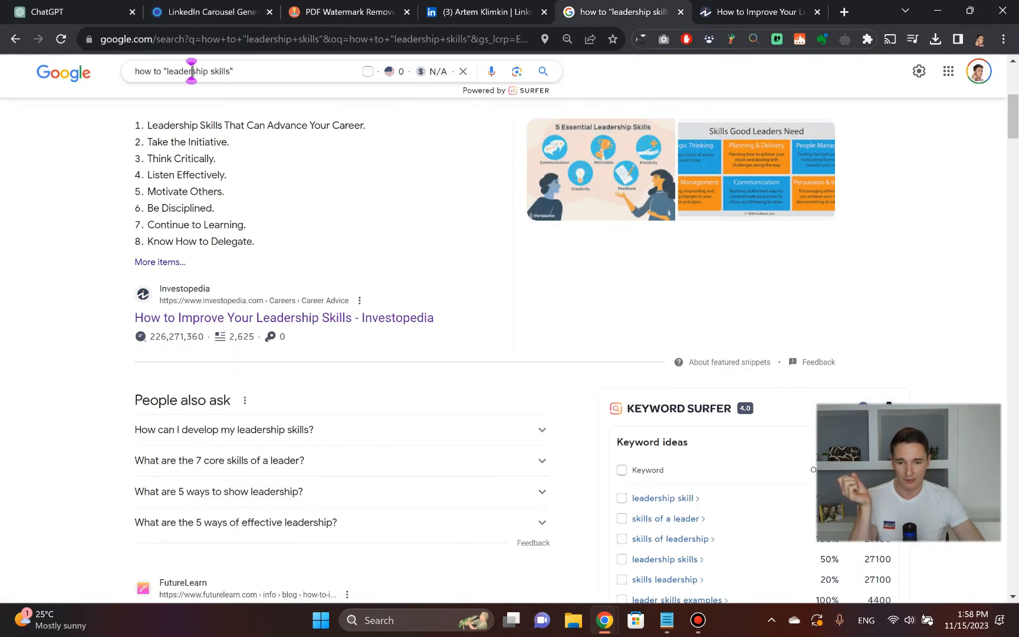
pyautogui.click(208, 12)
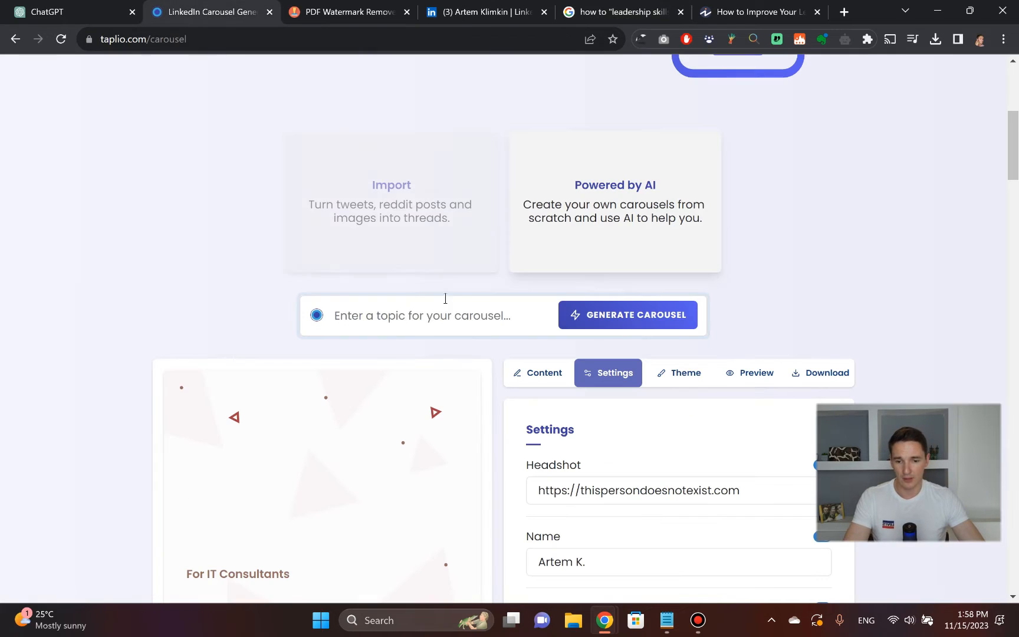
# Generate an AI carousel on 'leadership skills' and browse its Decision Making and Mastering Leadership Skills cover slides
pyautogui.write('leadership skills')
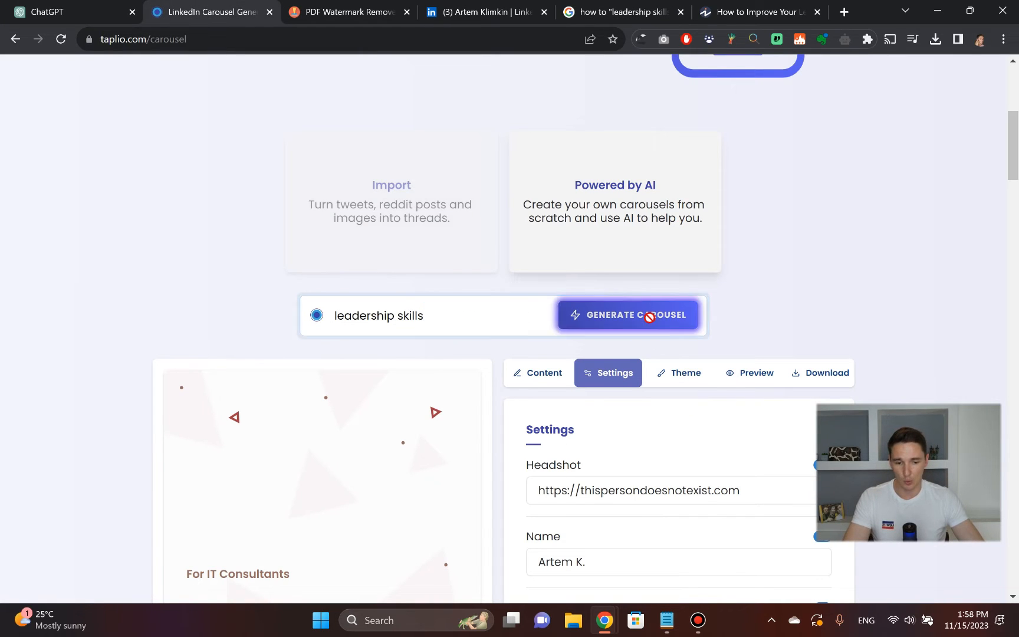
pyautogui.click(628, 315)
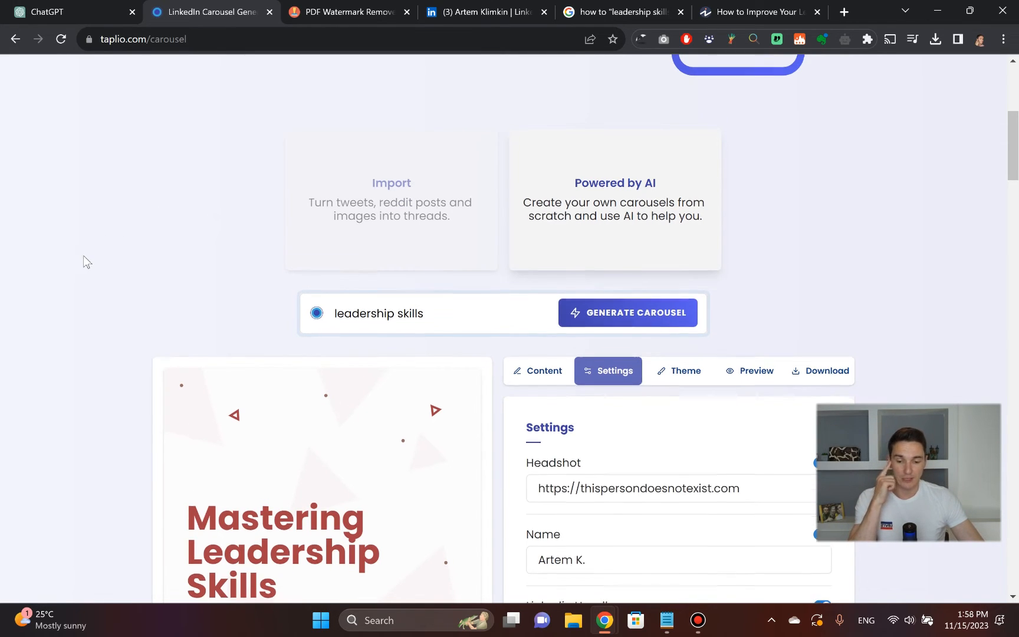
pyautogui.scroll(-3)
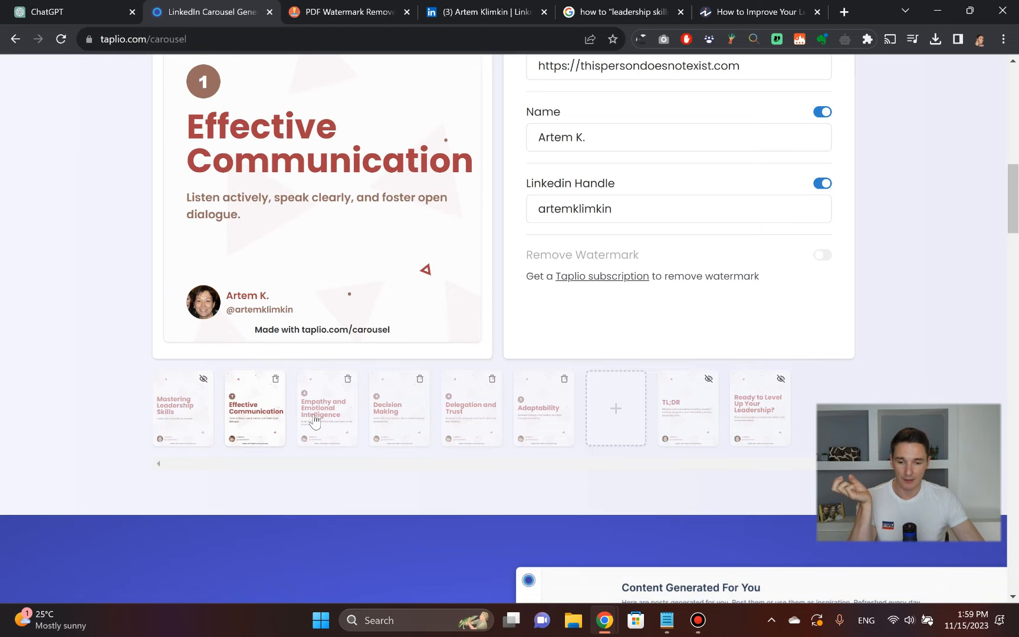
pyautogui.click(327, 408)
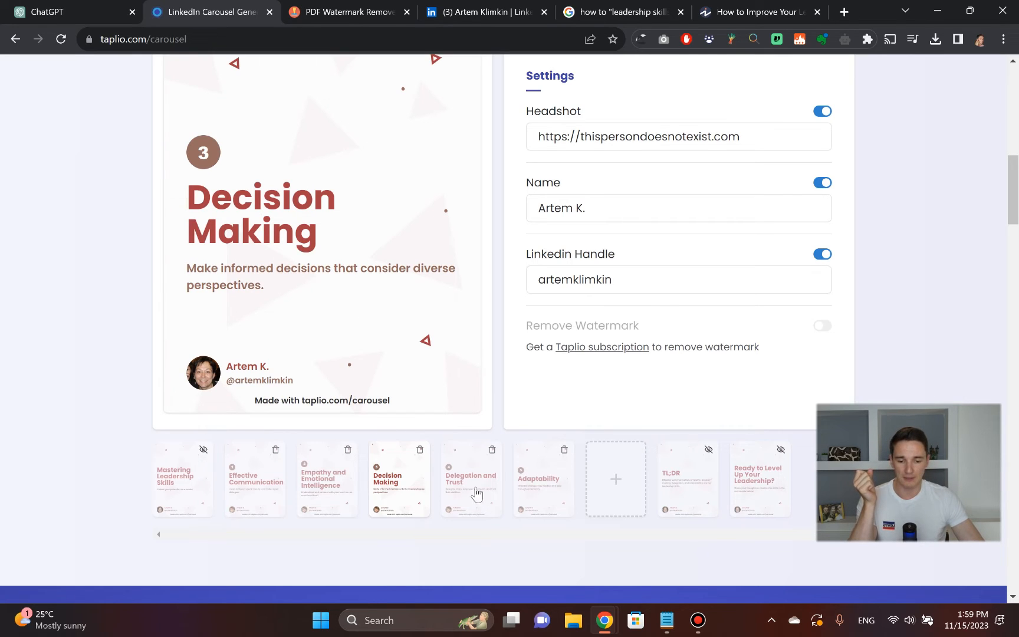
pyautogui.click(470, 478)
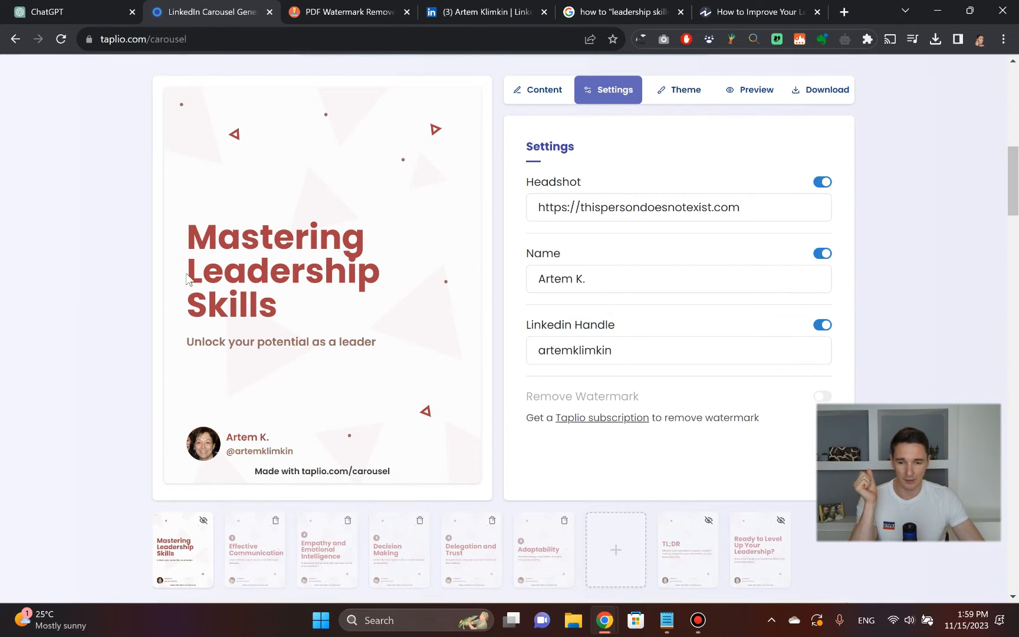
# Copy the carousel title from ChatGPT's outline and open the Effective Communication slide for editing
pyautogui.click(65, 12)
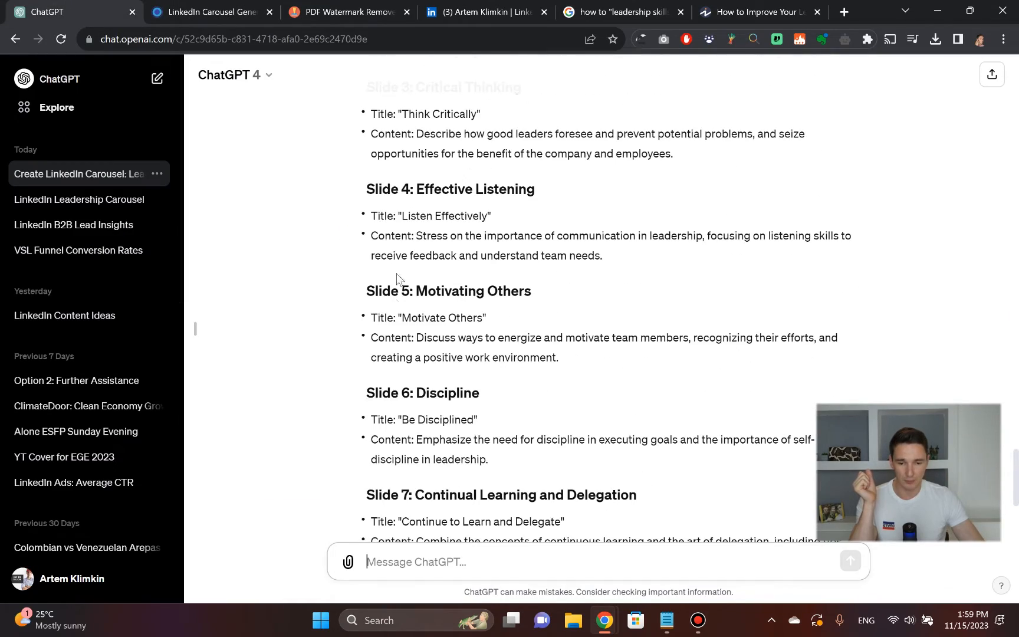
pyautogui.scroll(3)
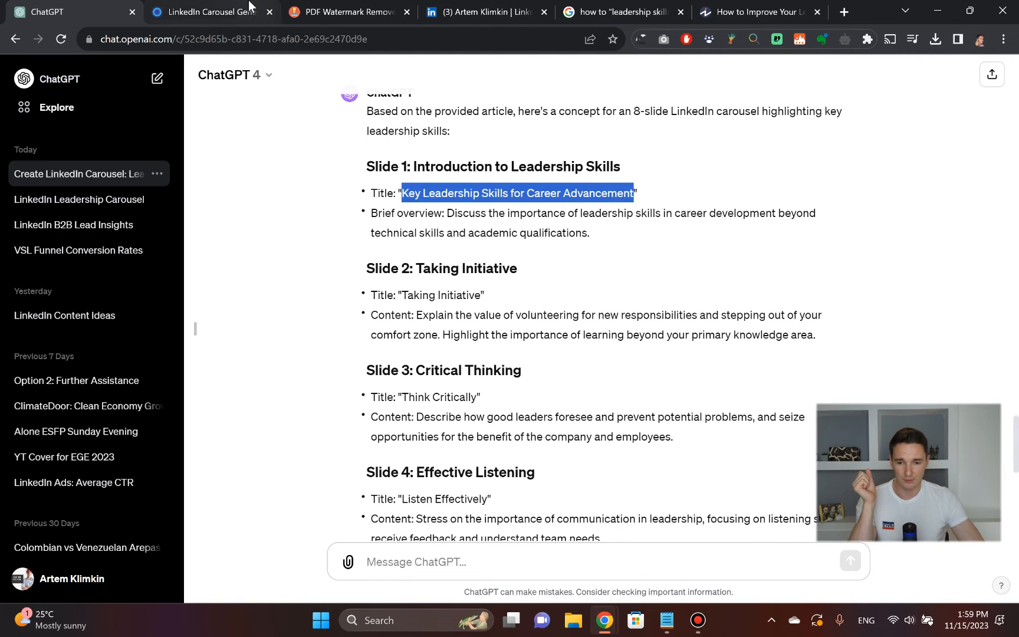
pyautogui.click(210, 12)
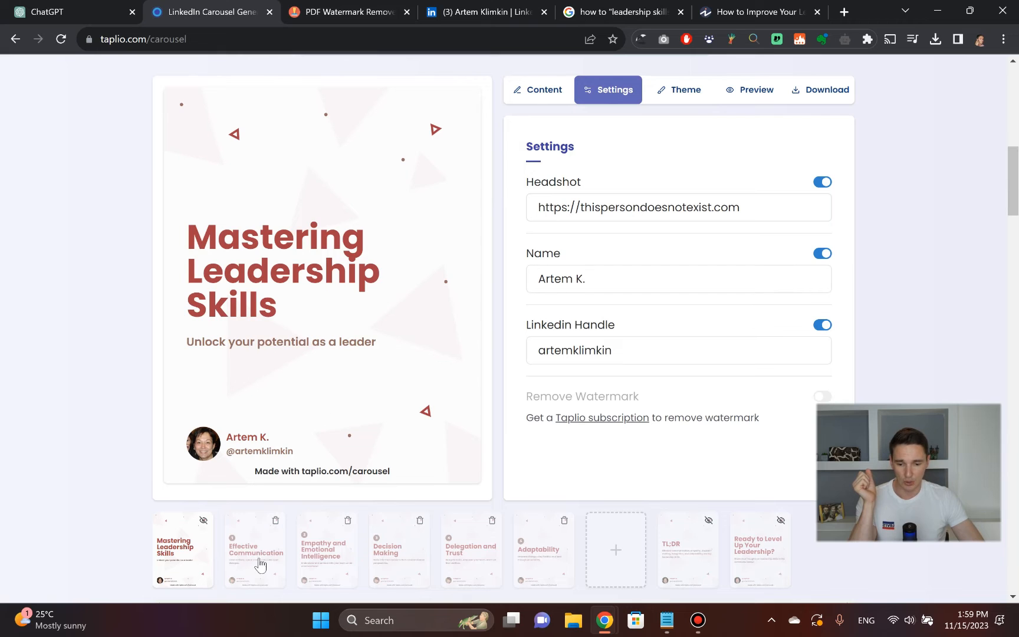
pyautogui.click(253, 549)
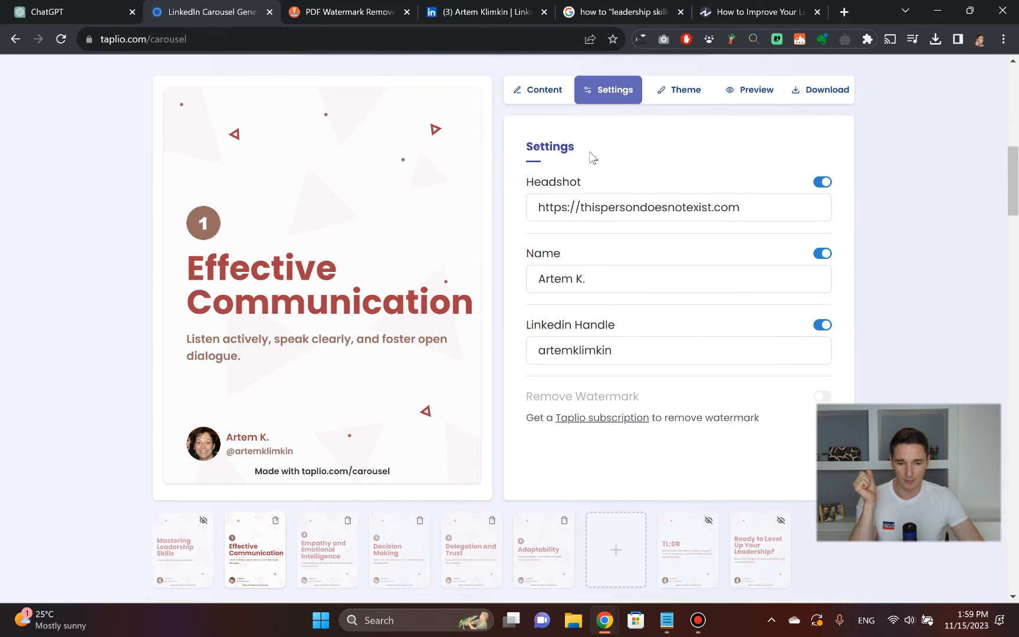
pyautogui.scroll(-3)
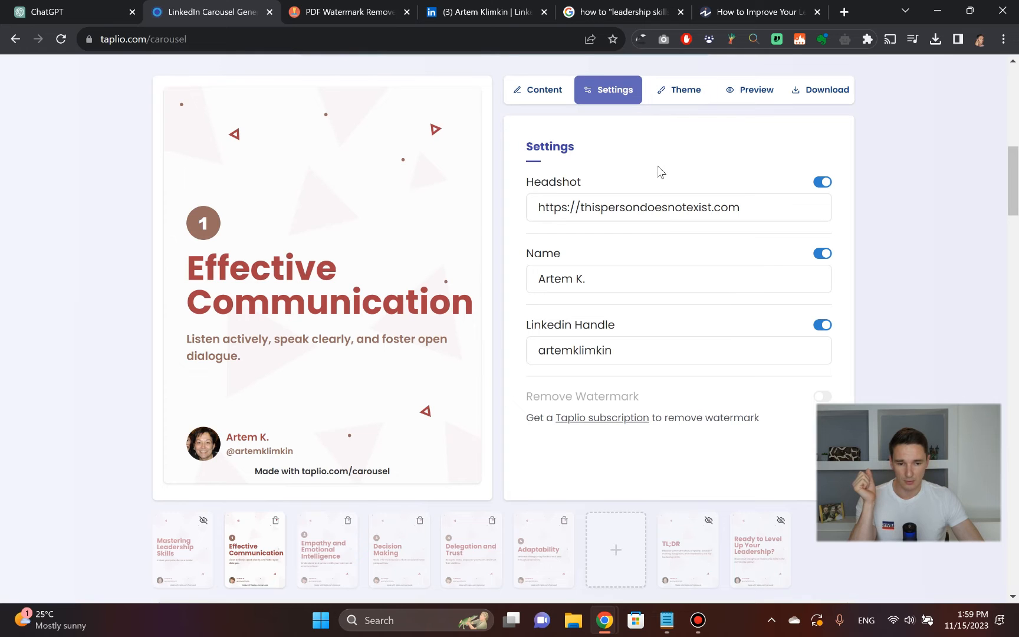
pyautogui.scroll(-3)
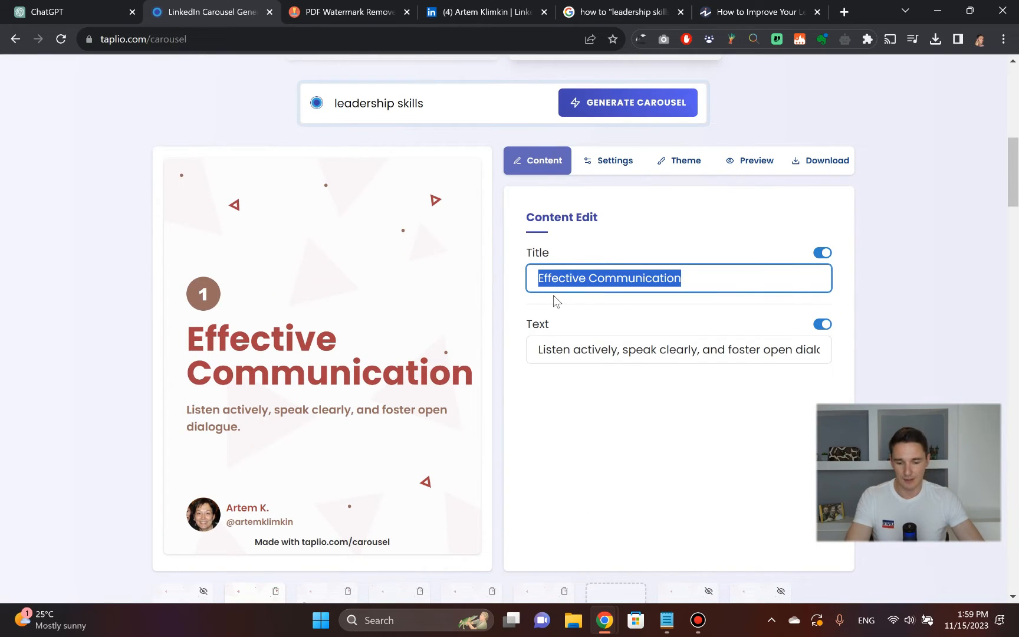
# Give slide 1 ChatGPT's title Key Leadership Skills for Career Advancement and its overview sentence on leadership skills
pyautogui.click(72, 12)
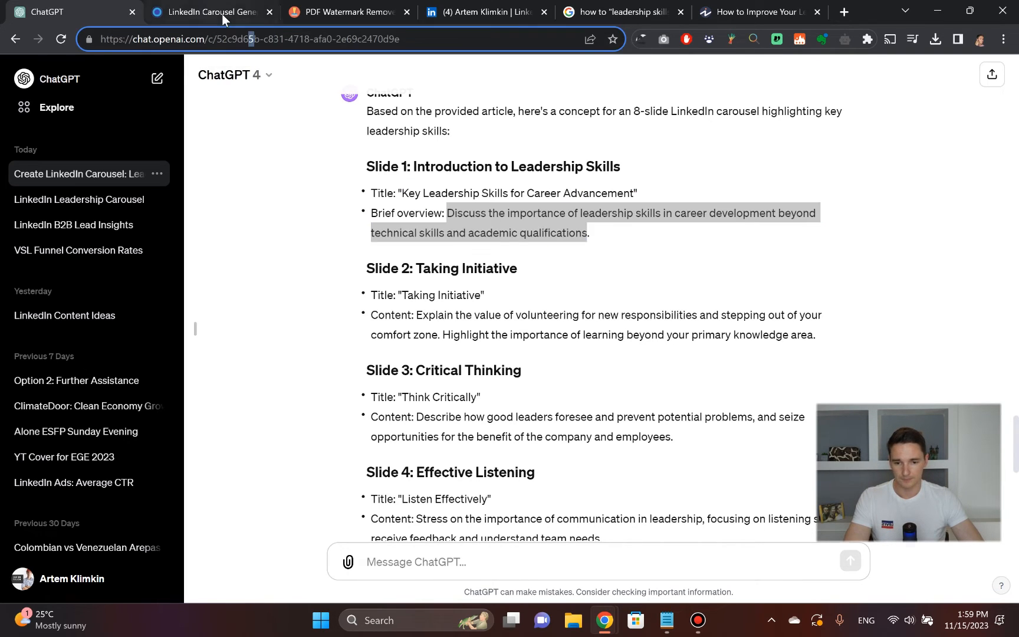
pyautogui.click(207, 12)
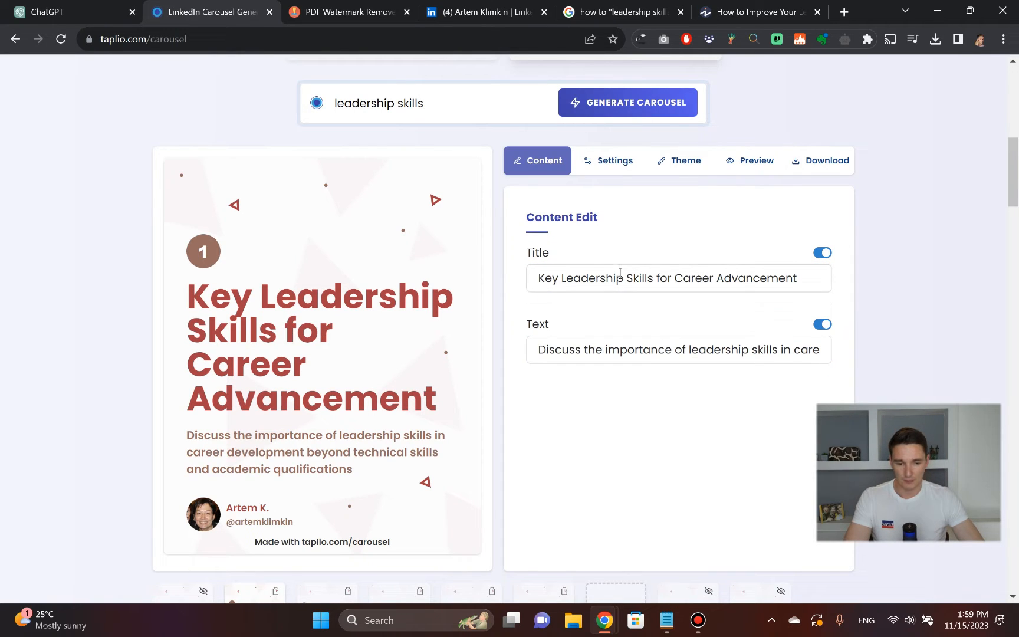
pyautogui.moveTo(329, 342)
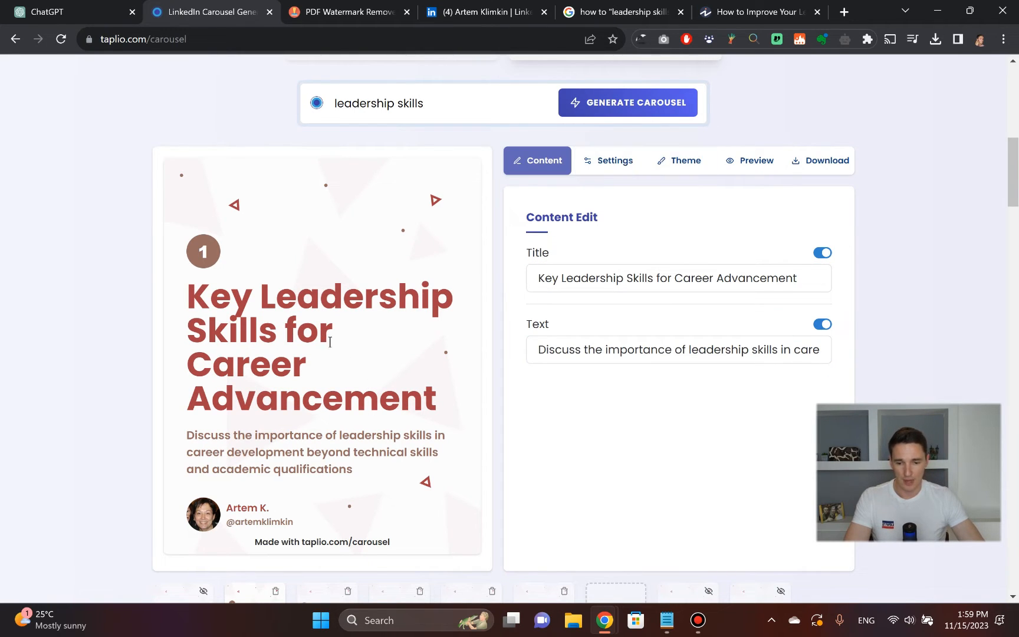
pyautogui.moveTo(615, 160)
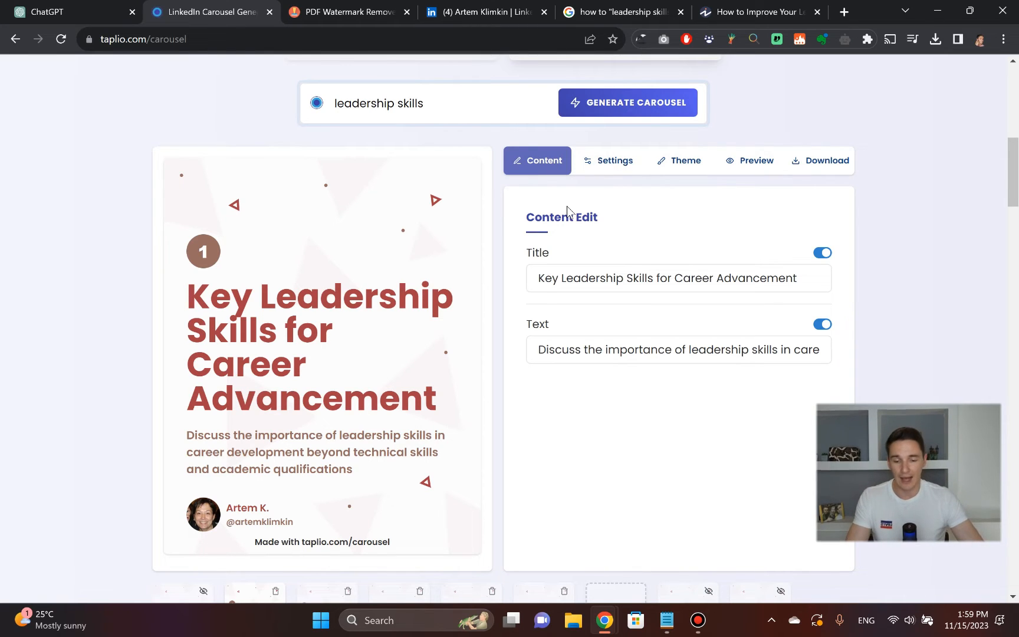
pyautogui.moveTo(461, 198)
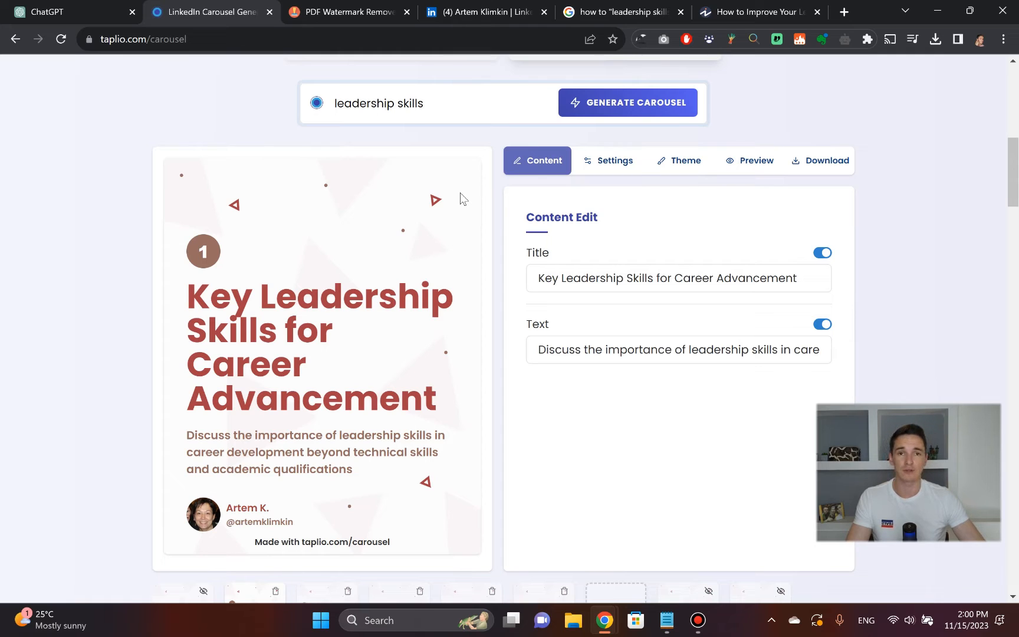
pyautogui.moveTo(502, 193)
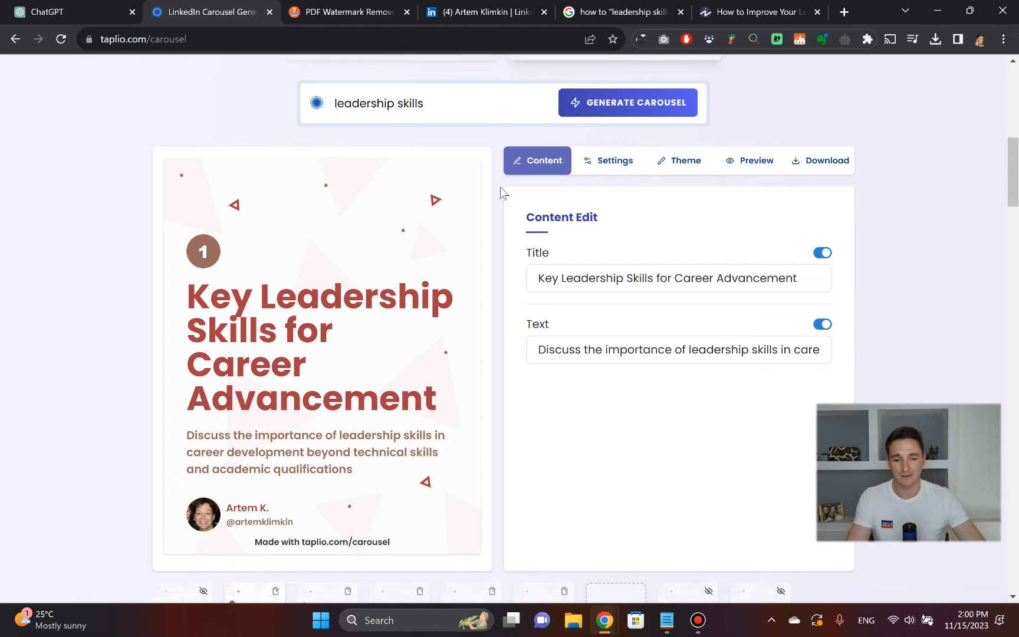
pyautogui.moveTo(670, 247)
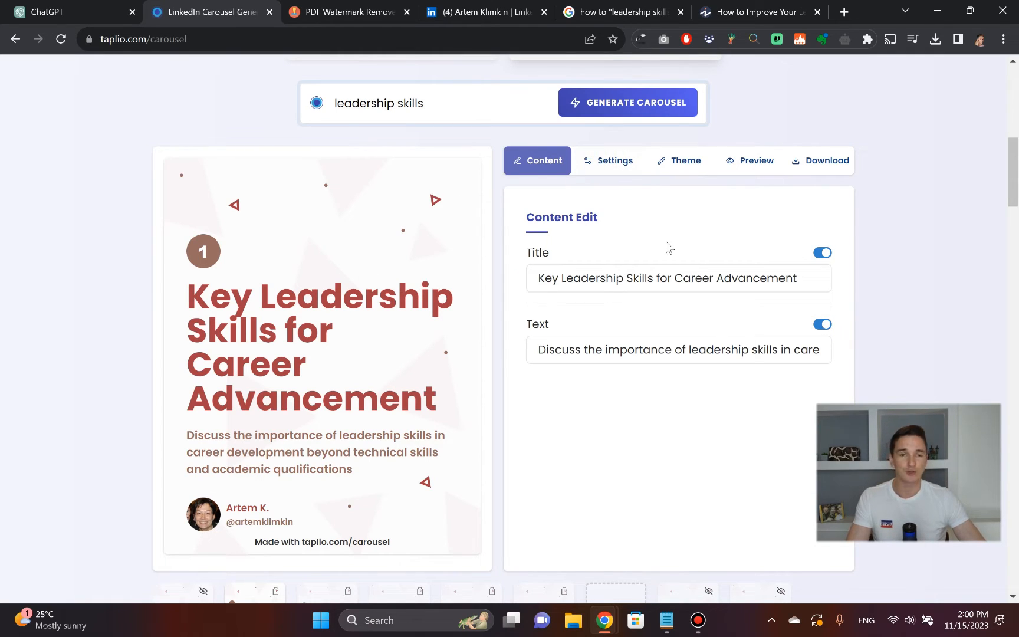
pyautogui.moveTo(654, 234)
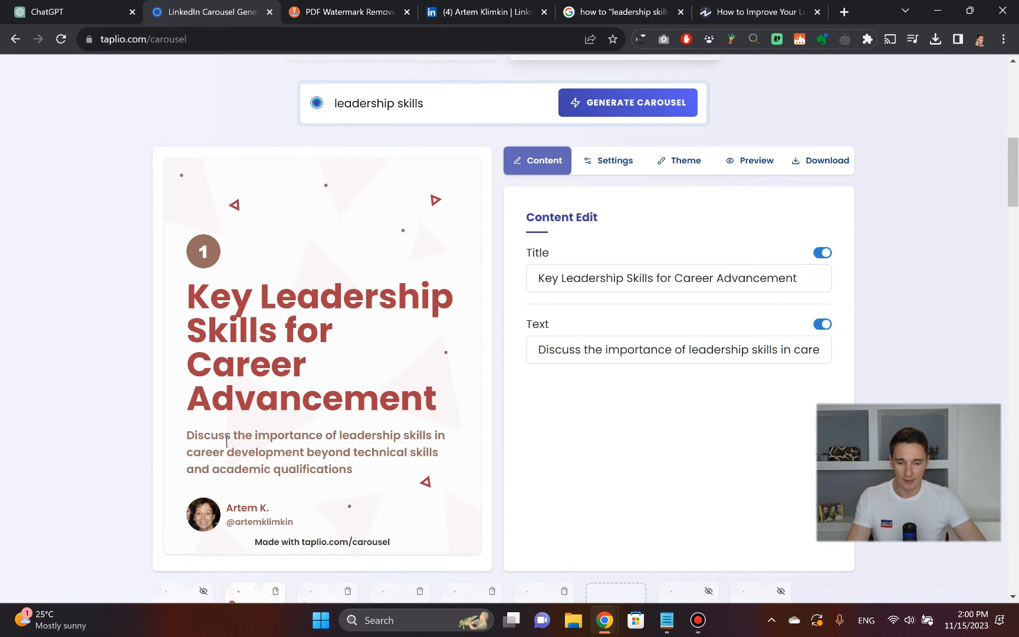
pyautogui.moveTo(186, 435); pyautogui.dragTo(352, 468)
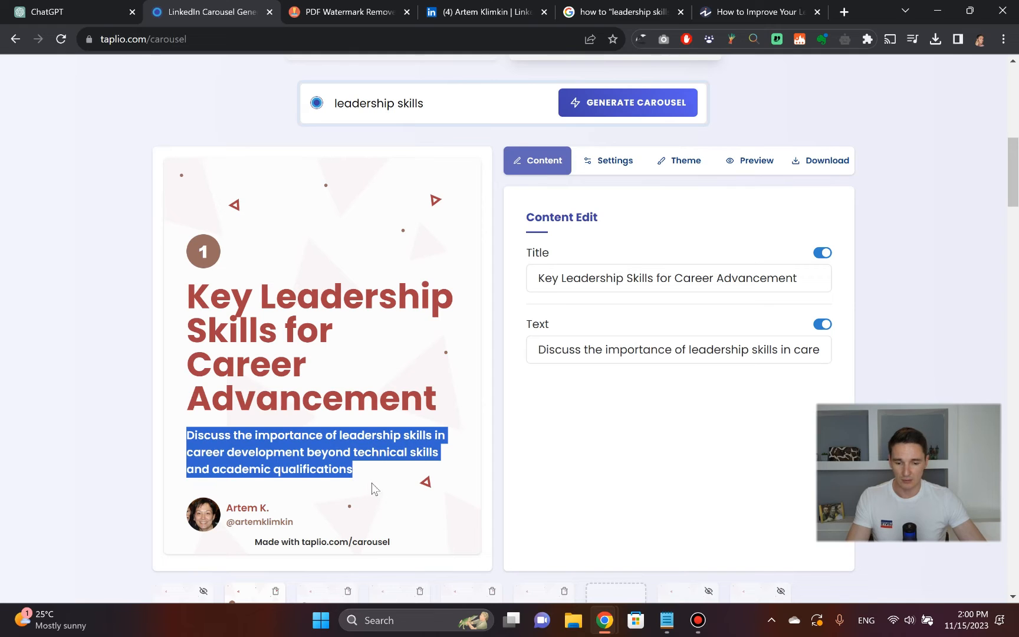
pyautogui.moveTo(223, 135)
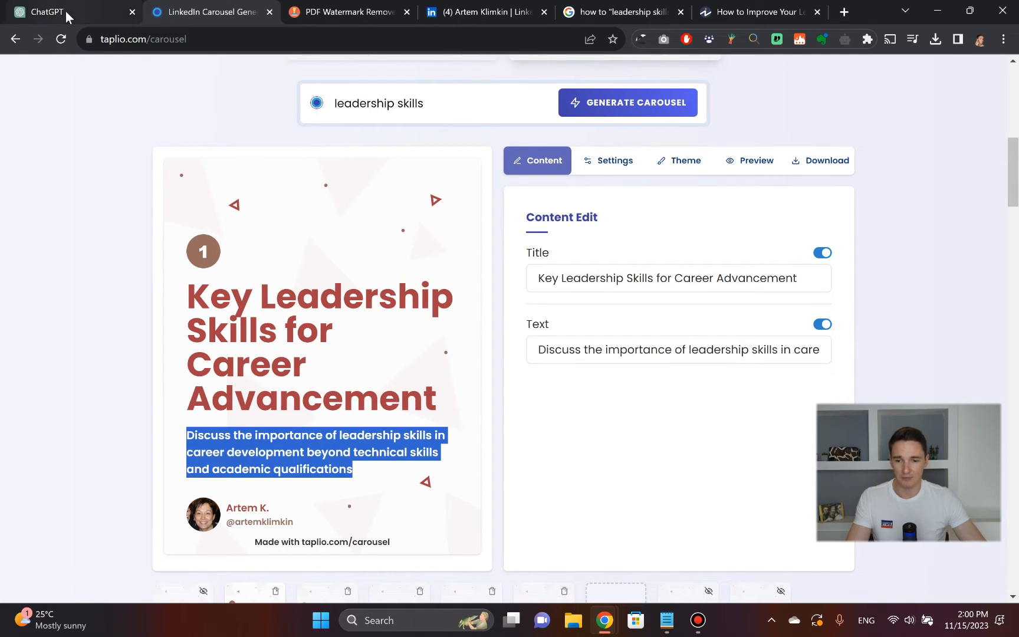
pyautogui.click(46, 12)
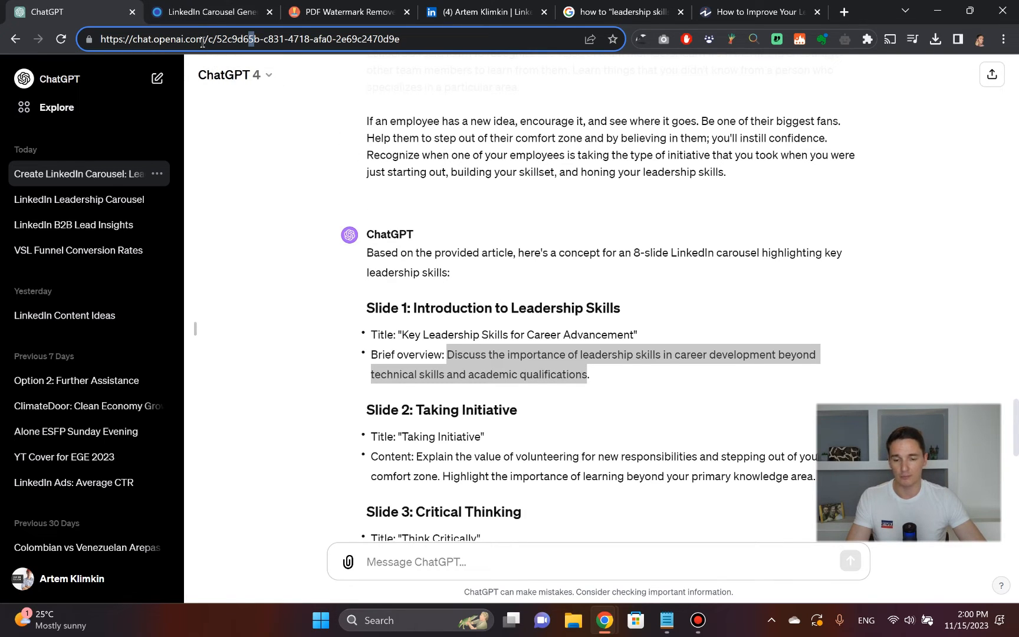
pyautogui.moveTo(209, 12)
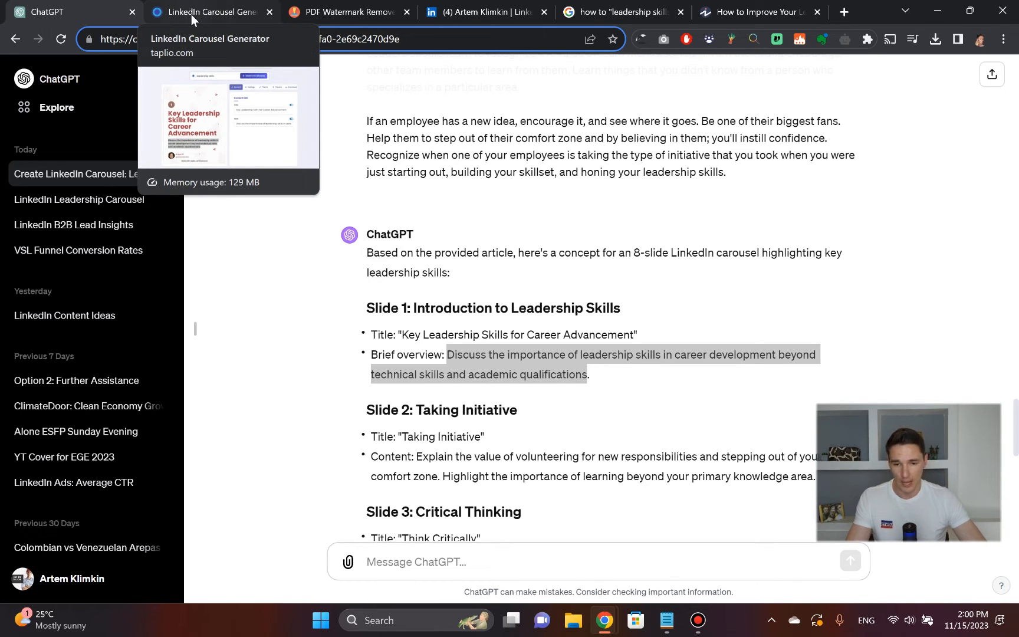
pyautogui.click(208, 11)
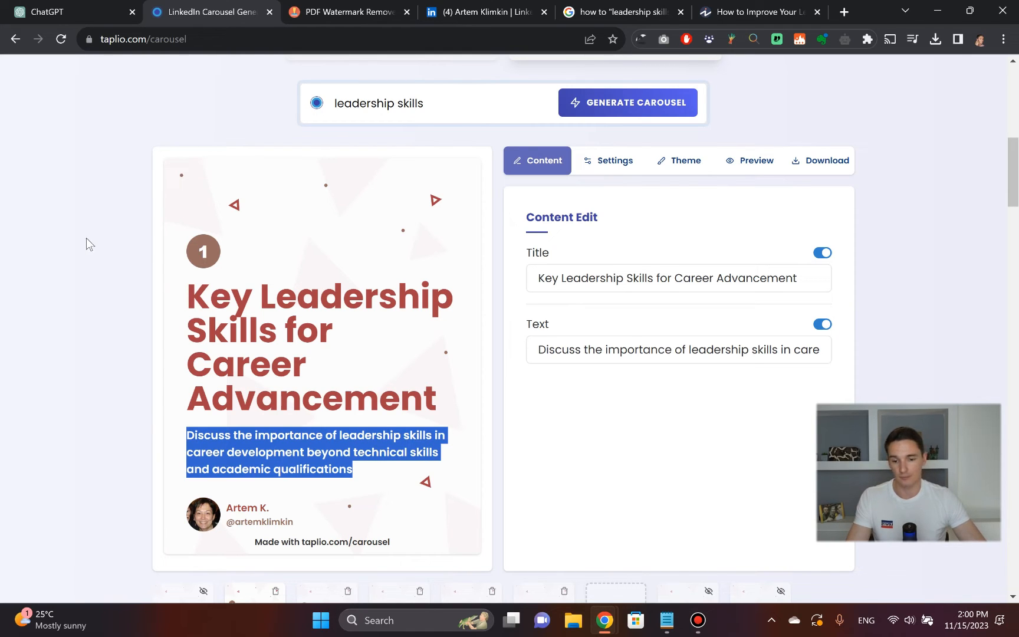
pyautogui.moveTo(35, 310)
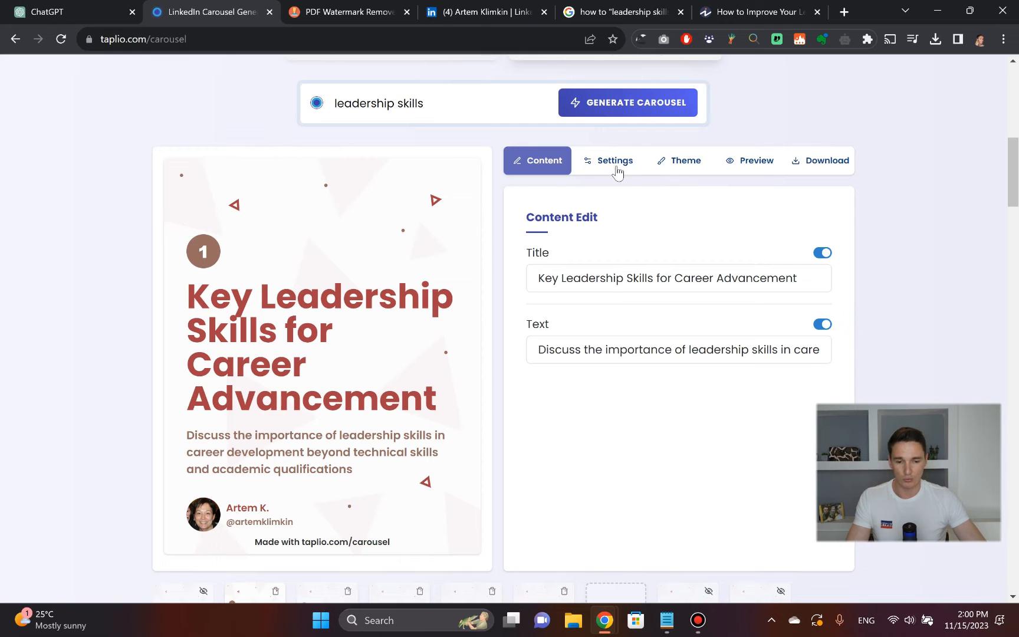
# Review the Settings headshot, name and handle, then browse the Theme's Triangles background and colour palettes
pyautogui.click(607, 160)
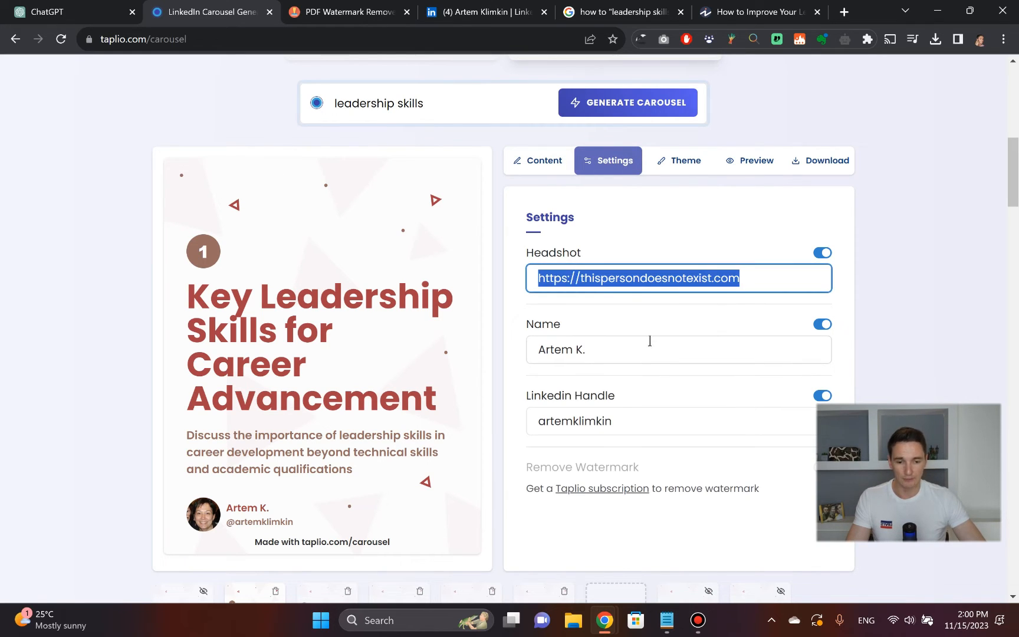
pyautogui.moveTo(590, 269)
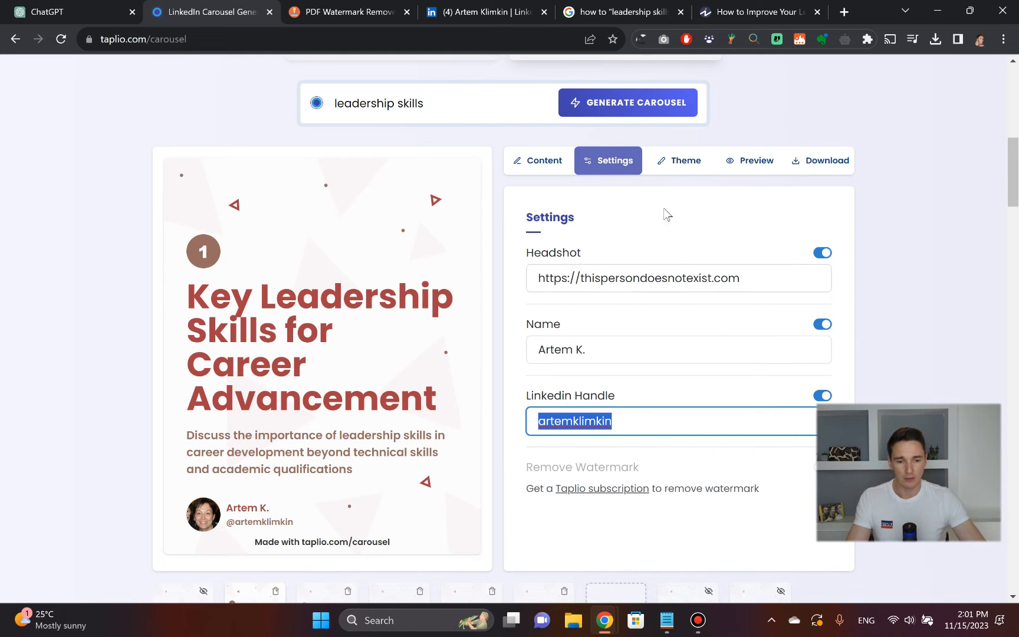
pyautogui.click(679, 160)
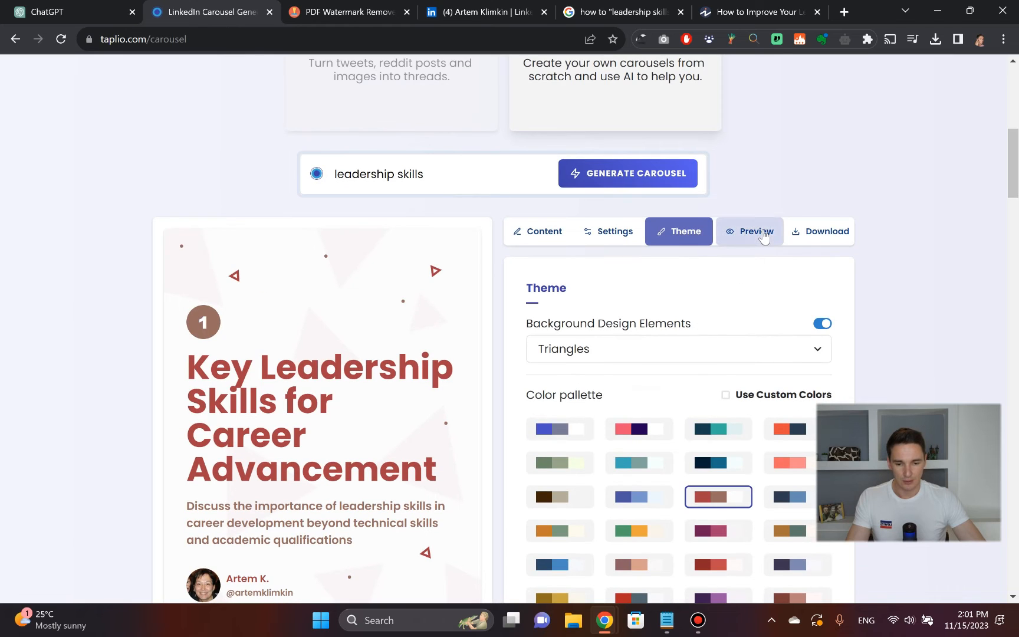
pyautogui.click(758, 231)
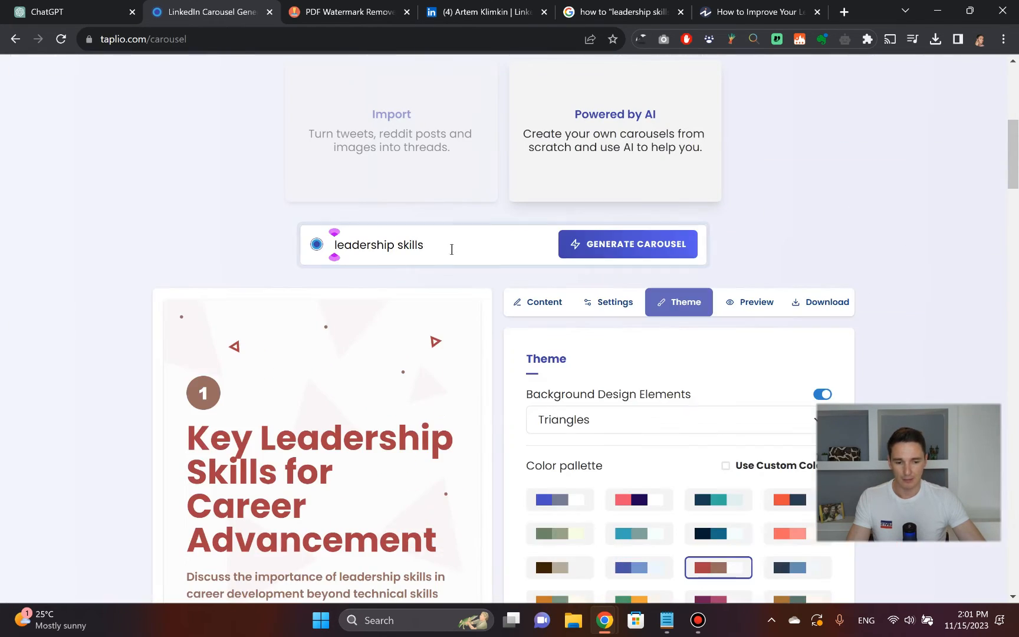
pyautogui.scroll(-3)
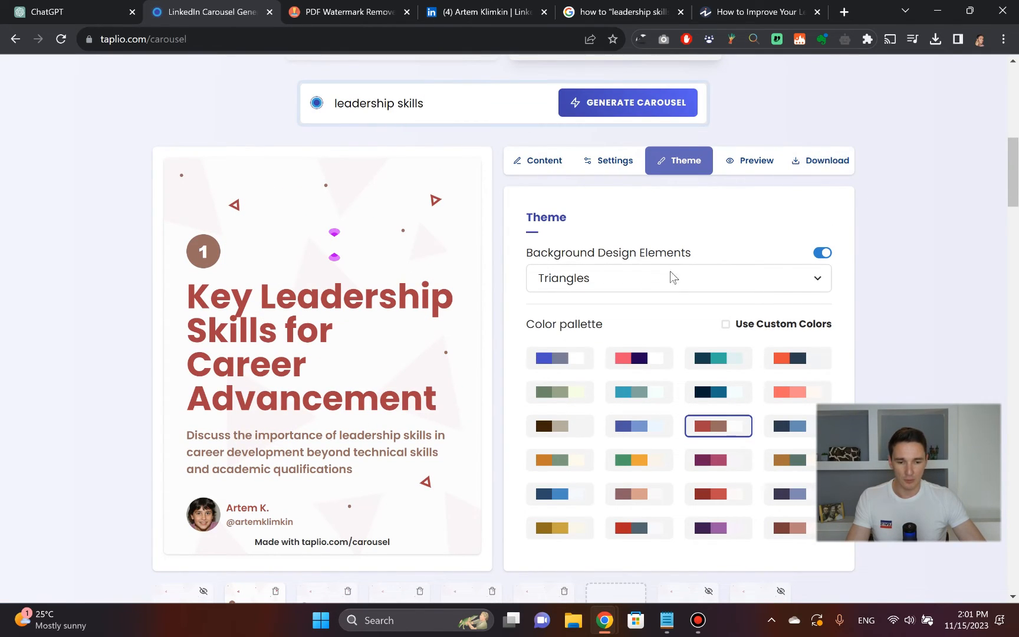
pyautogui.scroll(-3)
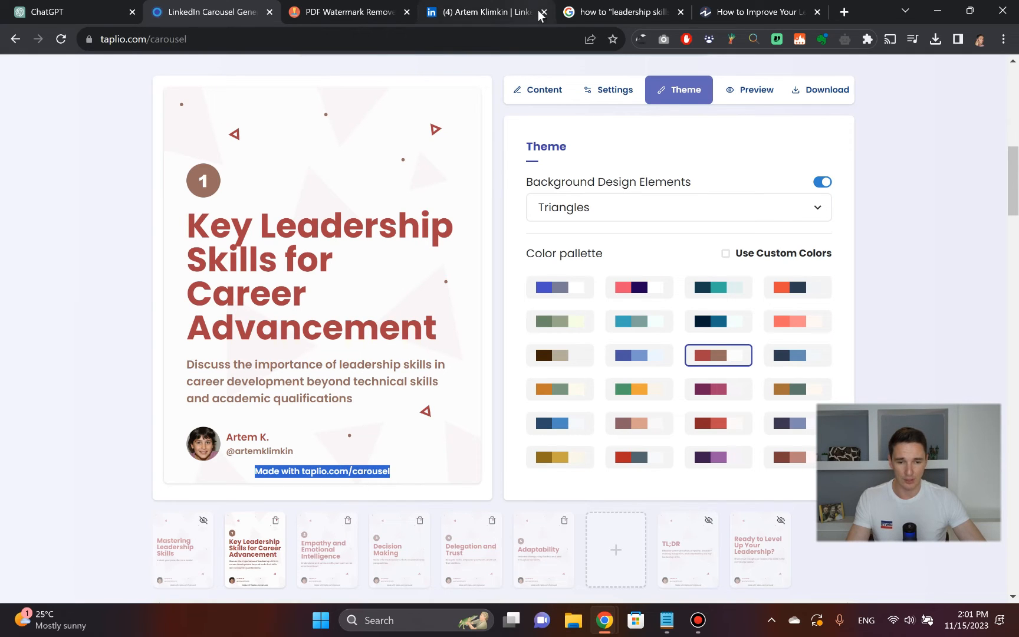
pyautogui.click(350, 12)
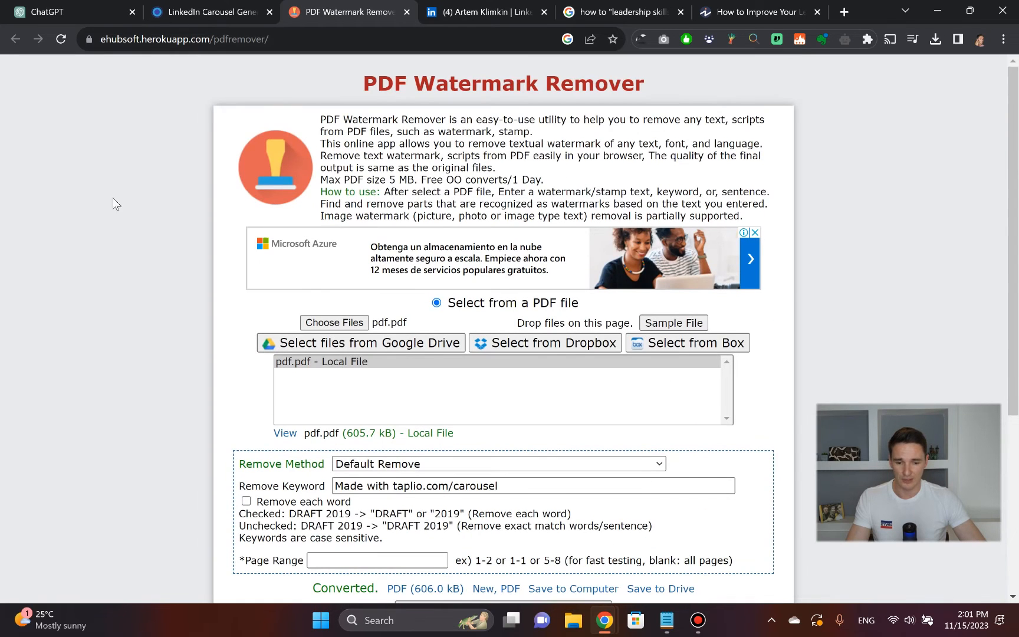
pyautogui.doubleClick(349, 486)
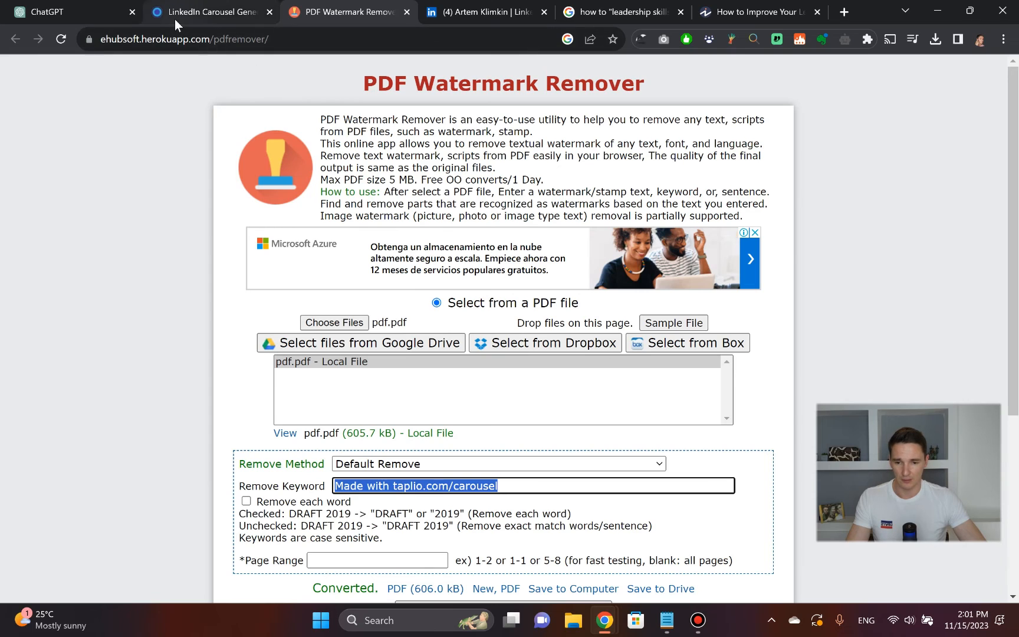
pyautogui.click(208, 12)
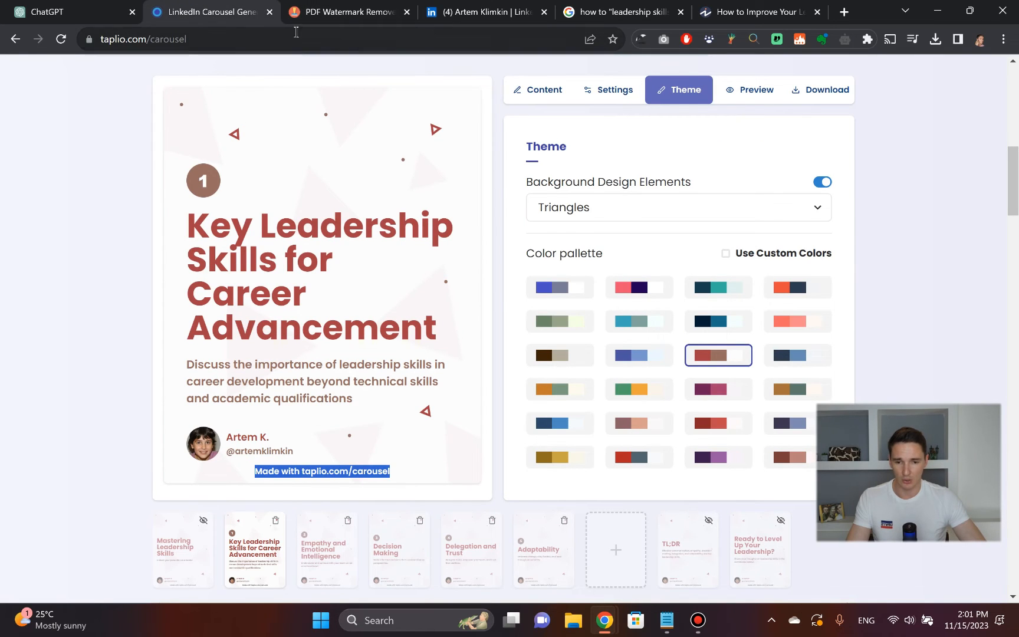
pyautogui.click(348, 11)
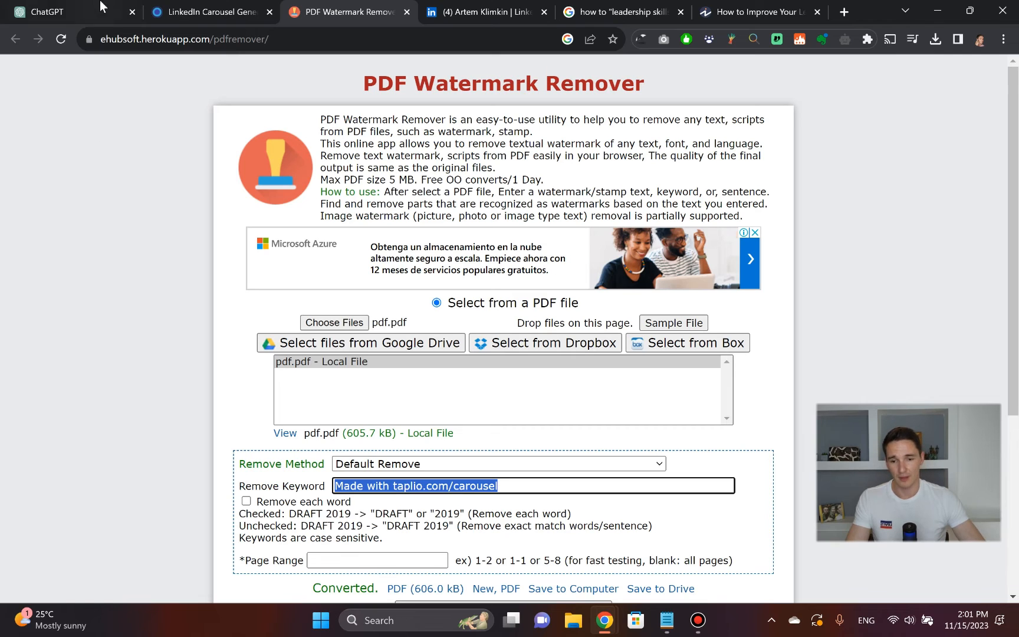
pyautogui.moveTo(405, 502)
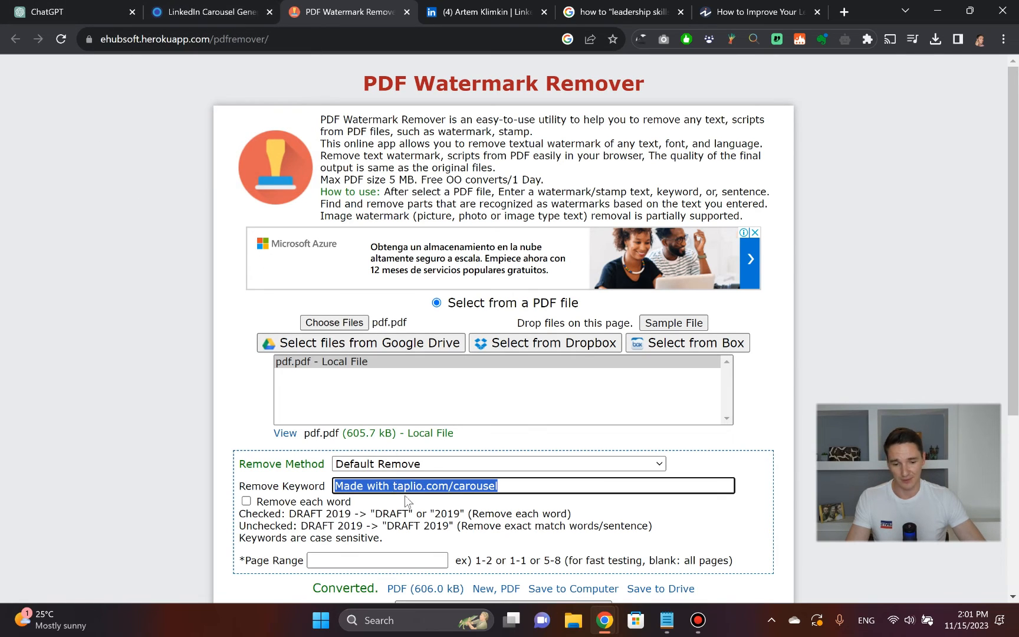
pyautogui.moveTo(208, 12)
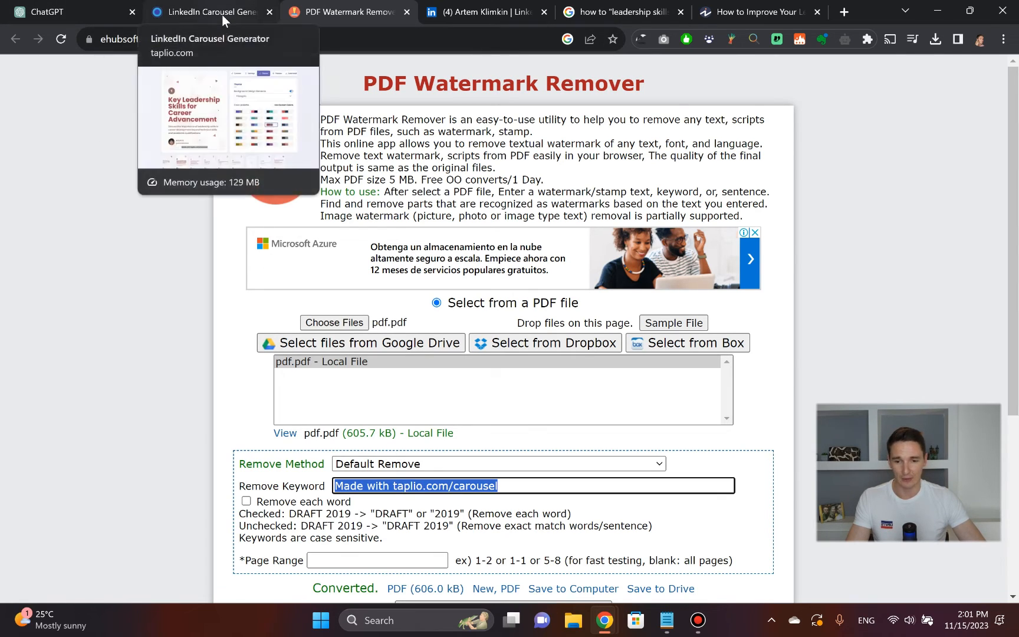
pyautogui.click(207, 12)
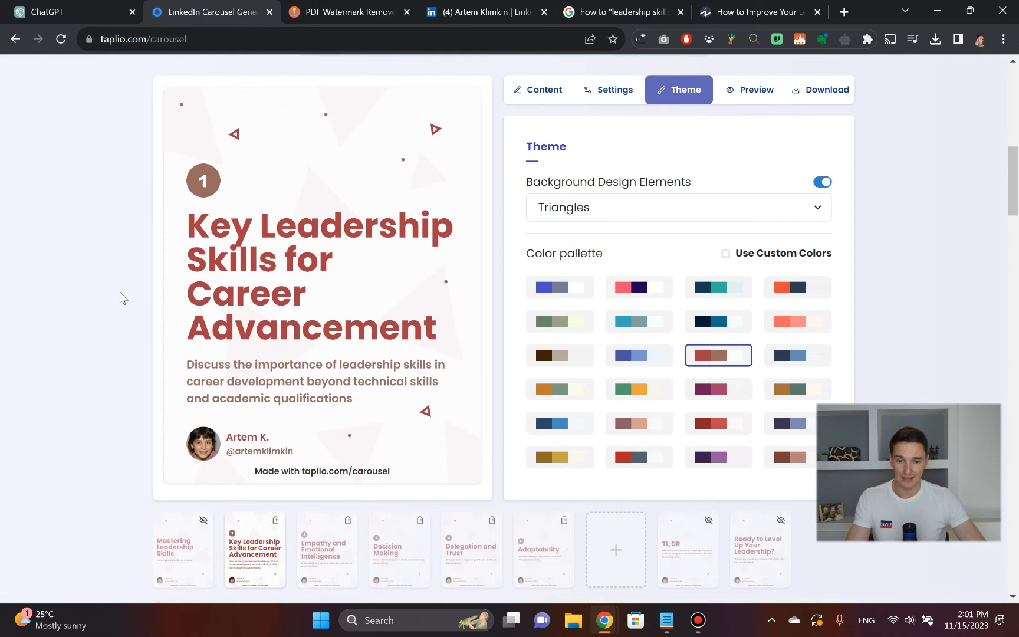
pyautogui.moveTo(61, 231)
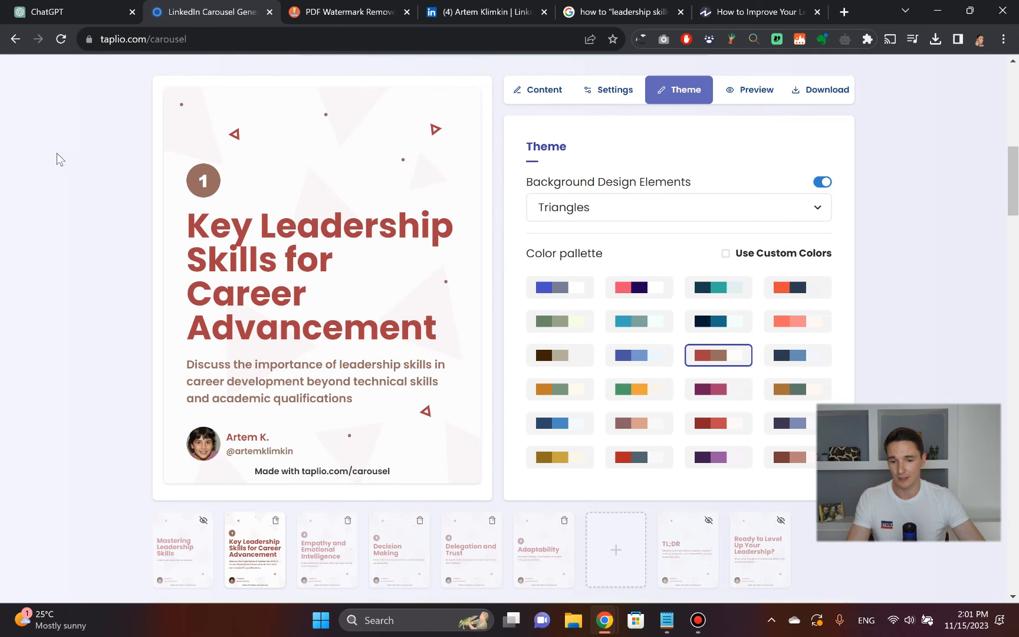
pyautogui.moveTo(47, 163)
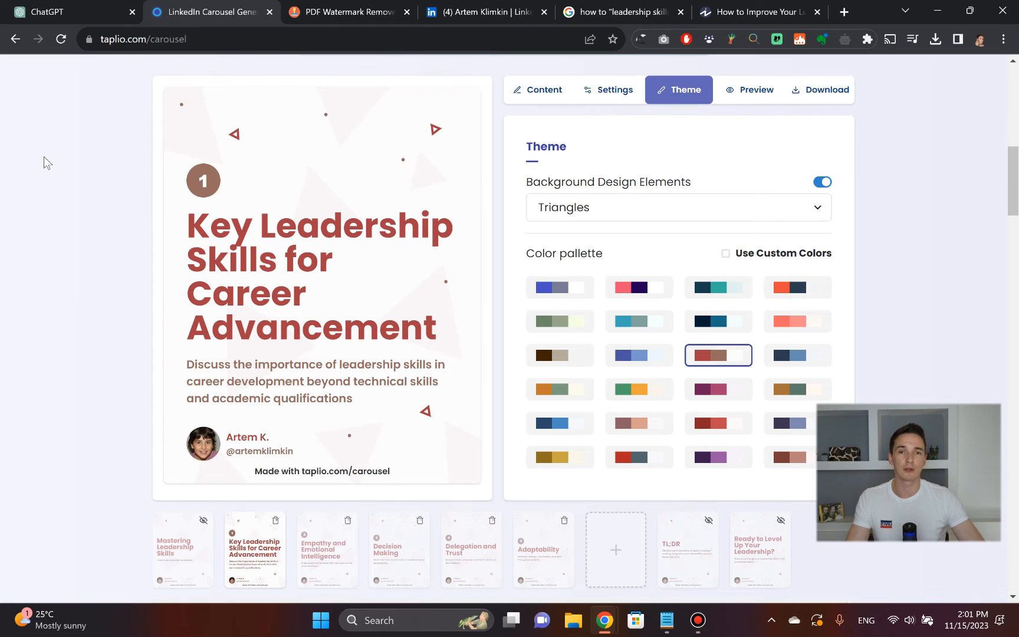
pyautogui.moveTo(147, 106)
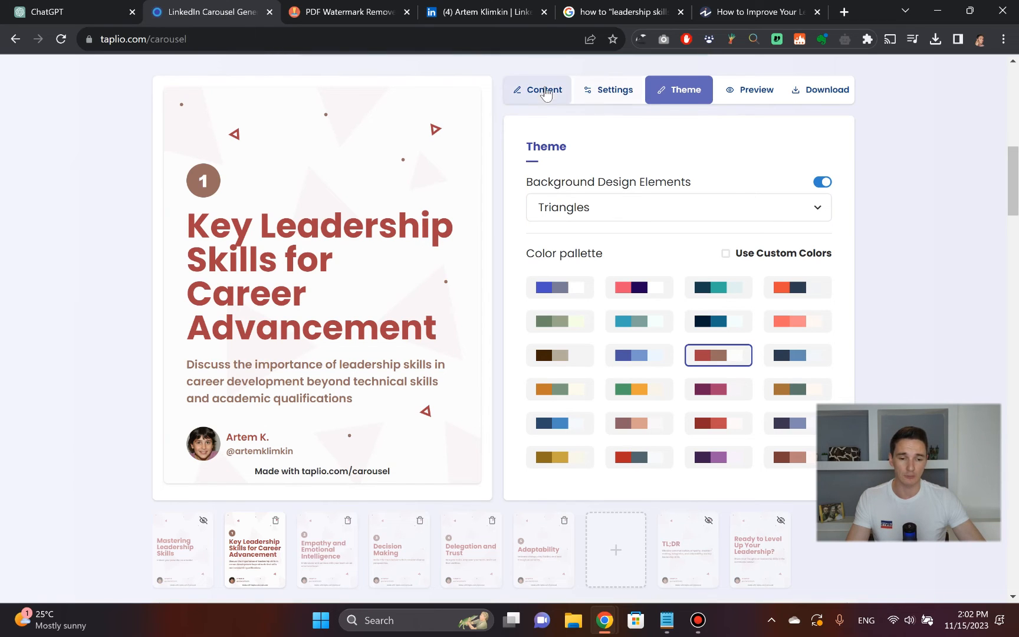
pyautogui.moveTo(544, 116)
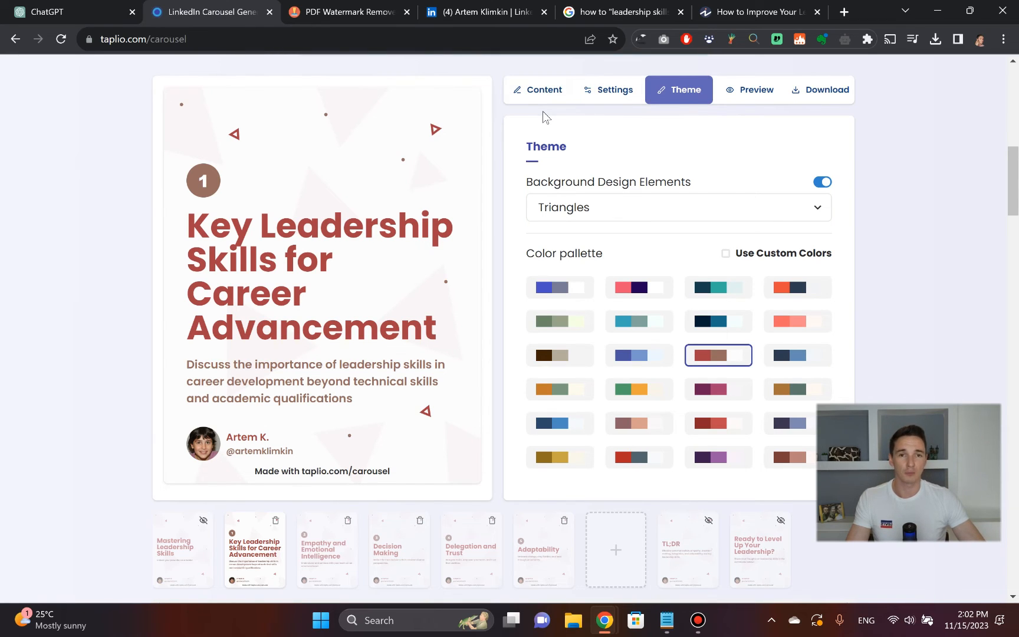
pyautogui.moveTo(575, 138)
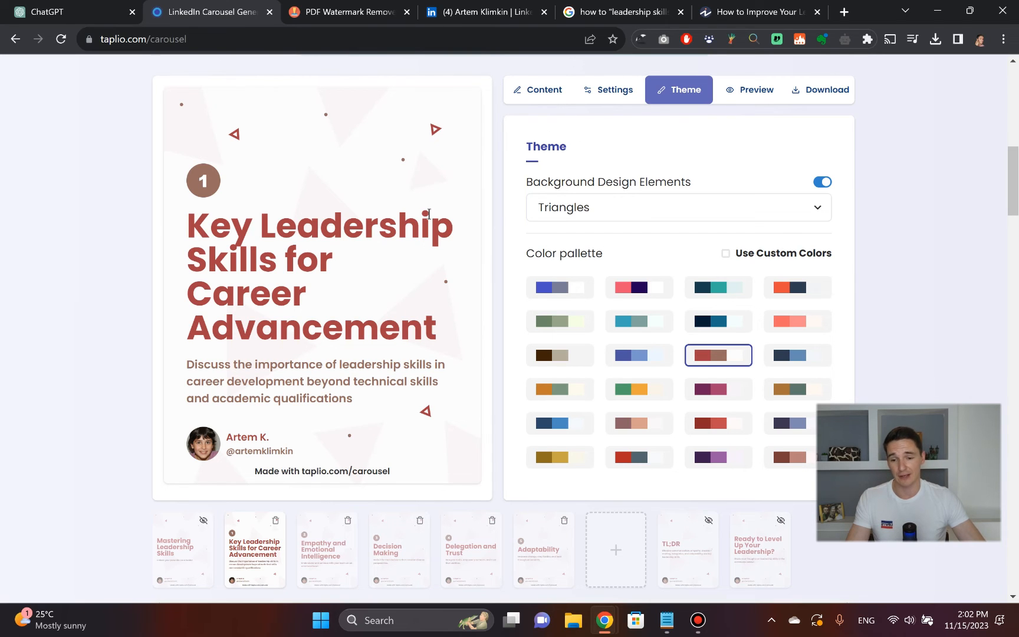
pyautogui.click(72, 12)
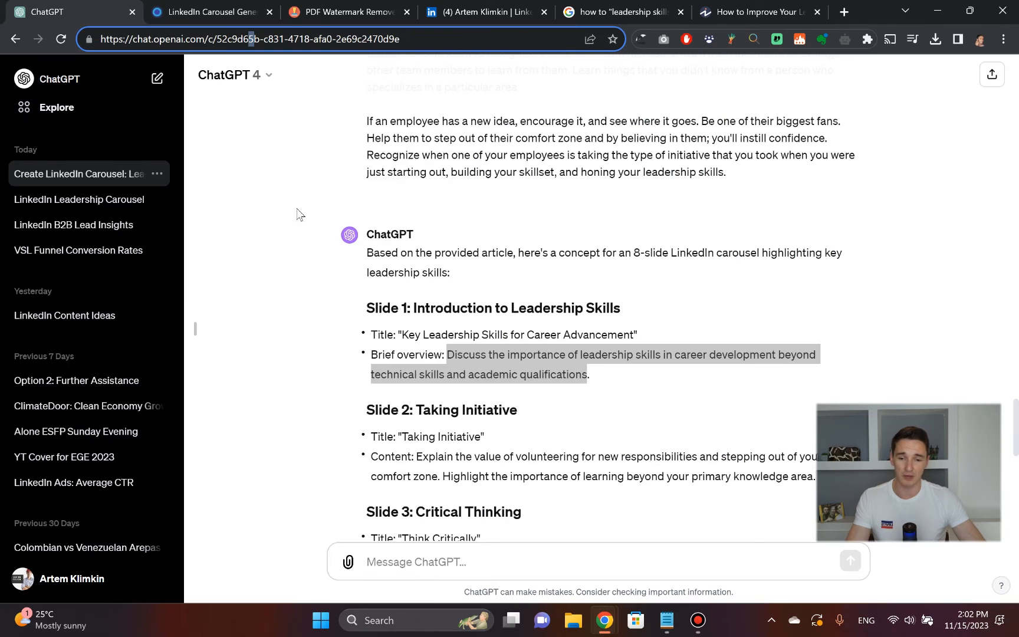
pyautogui.click(208, 12)
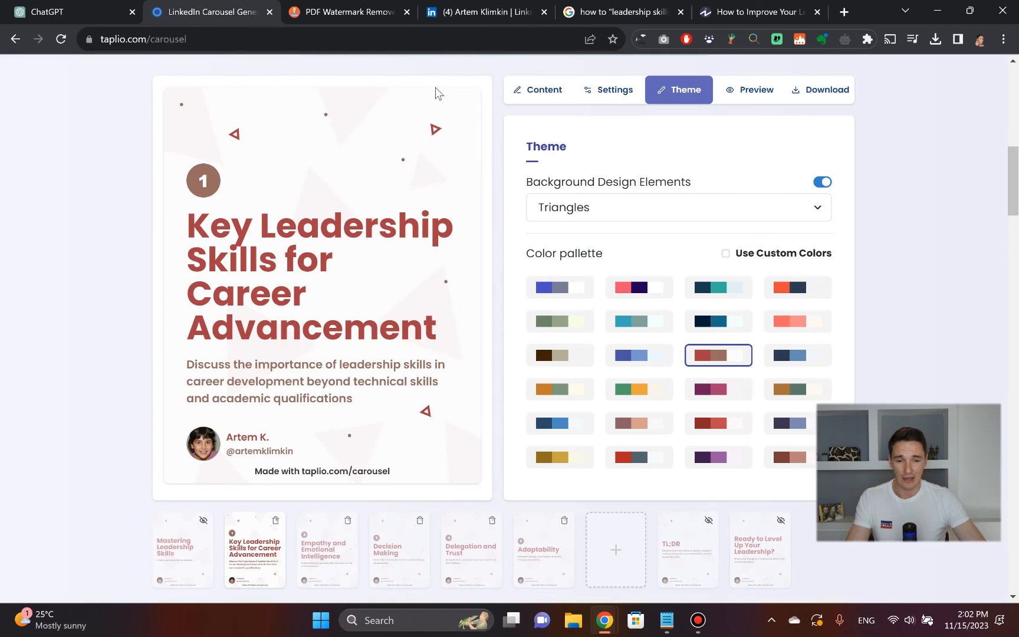
pyautogui.moveTo(552, 212)
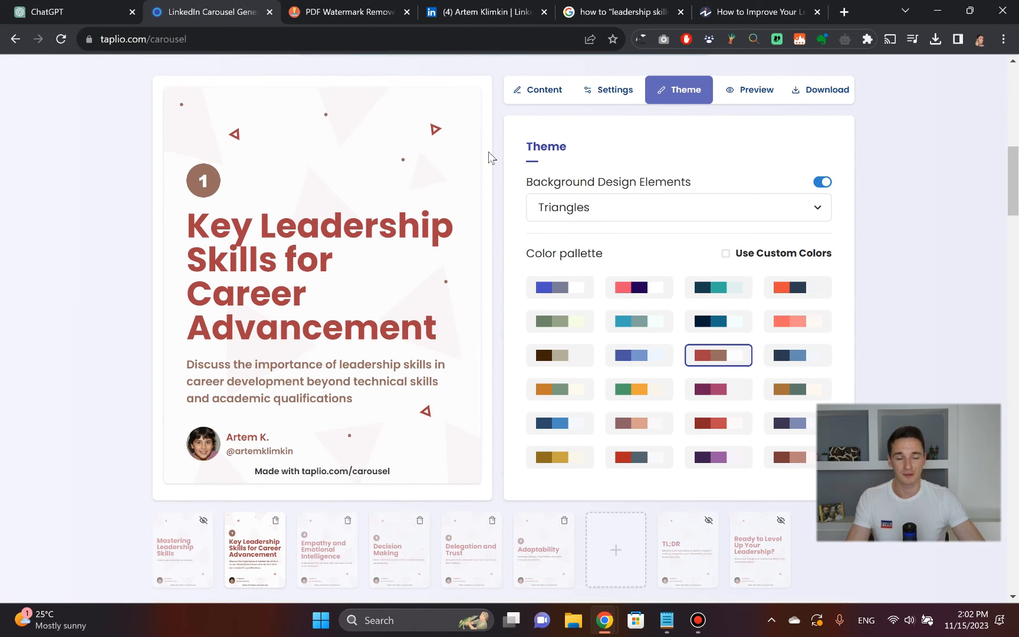
pyautogui.moveTo(476, 149)
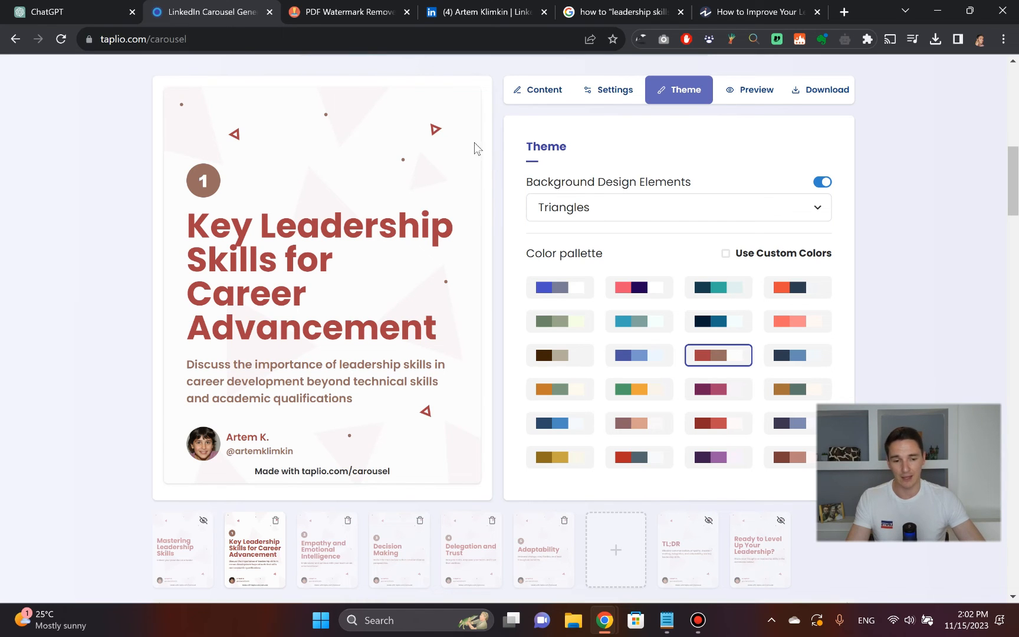
pyautogui.scroll(-3)
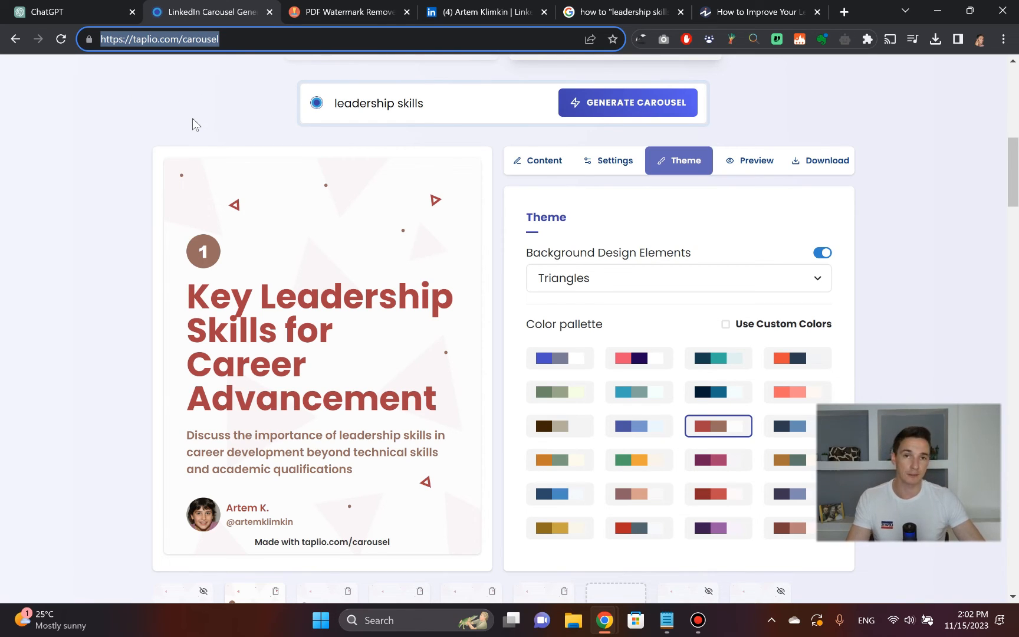
pyautogui.moveTo(242, 161)
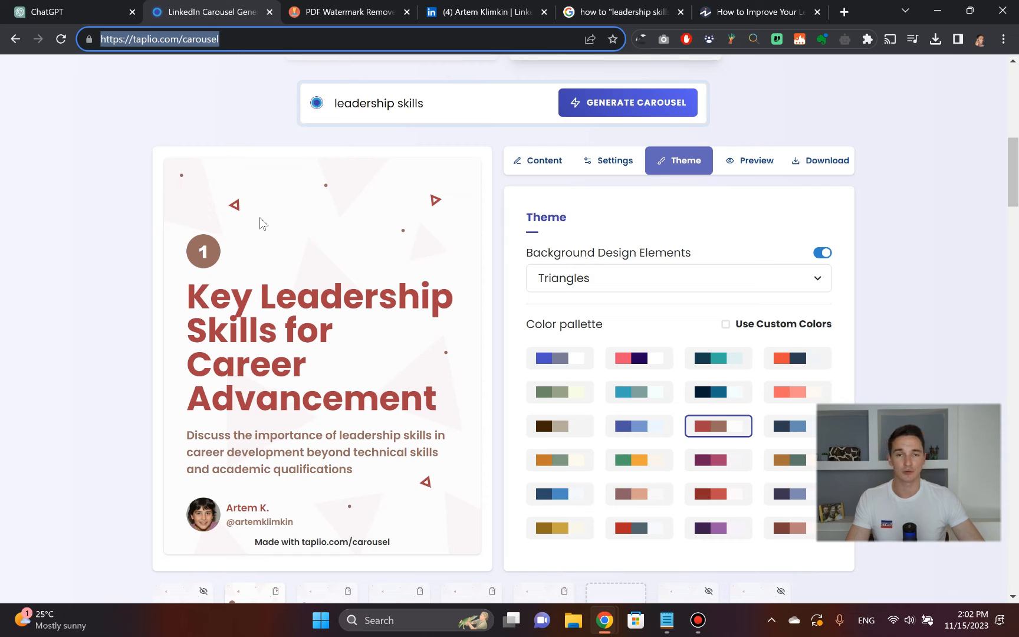
pyautogui.moveTo(336, 144)
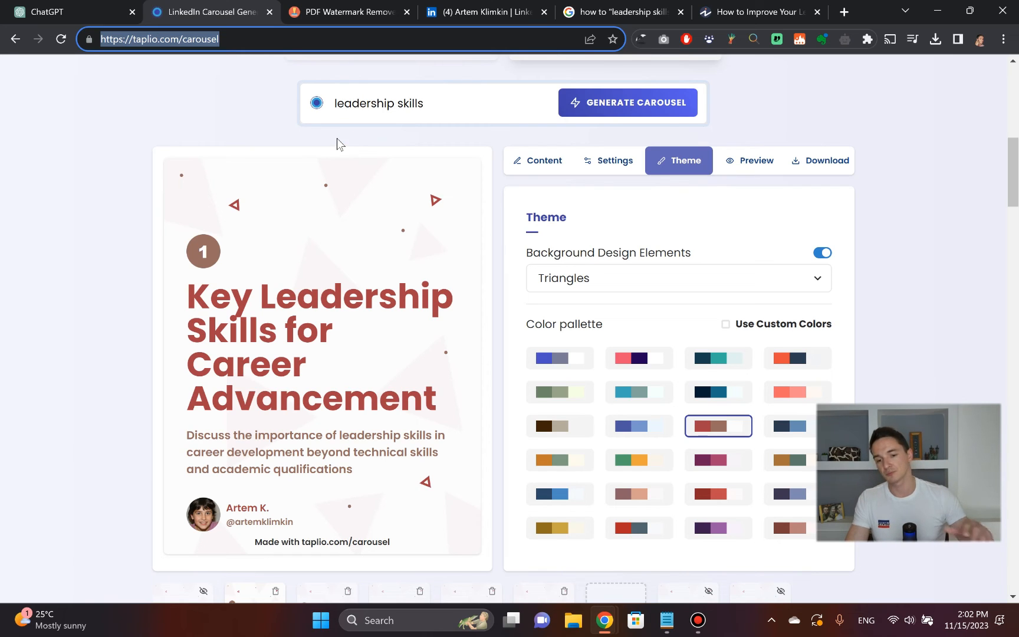